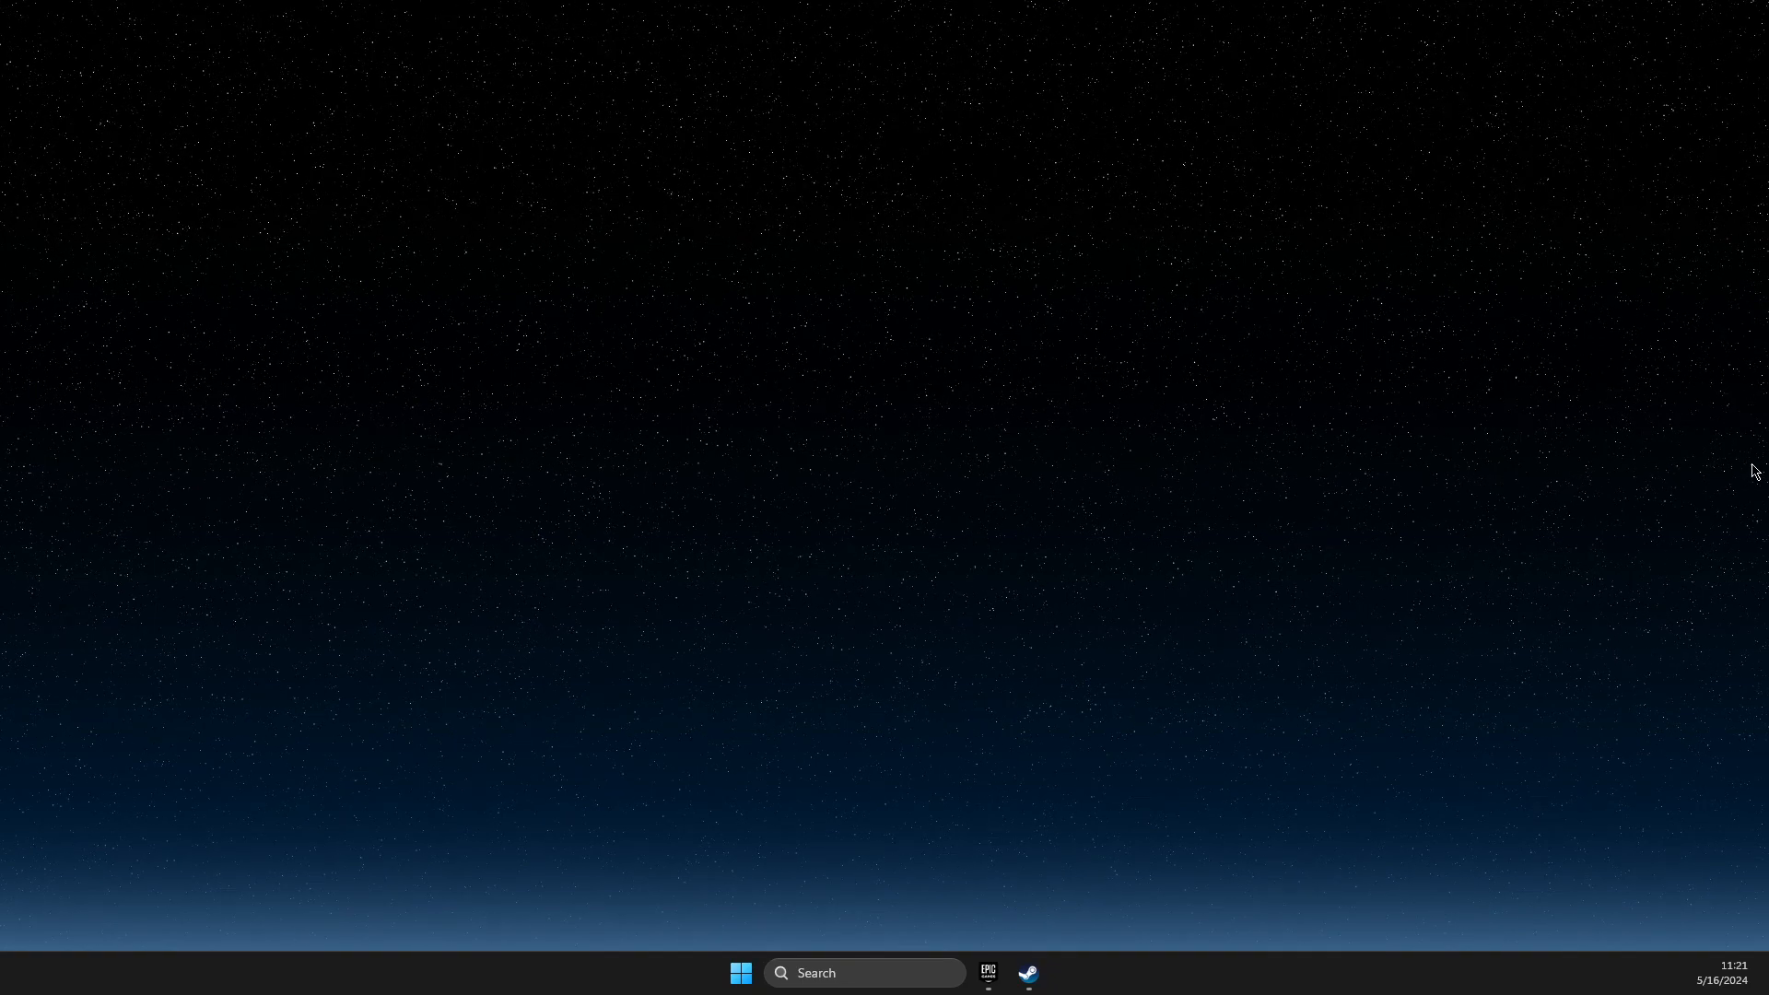
pyautogui.moveTo(1072, 406)
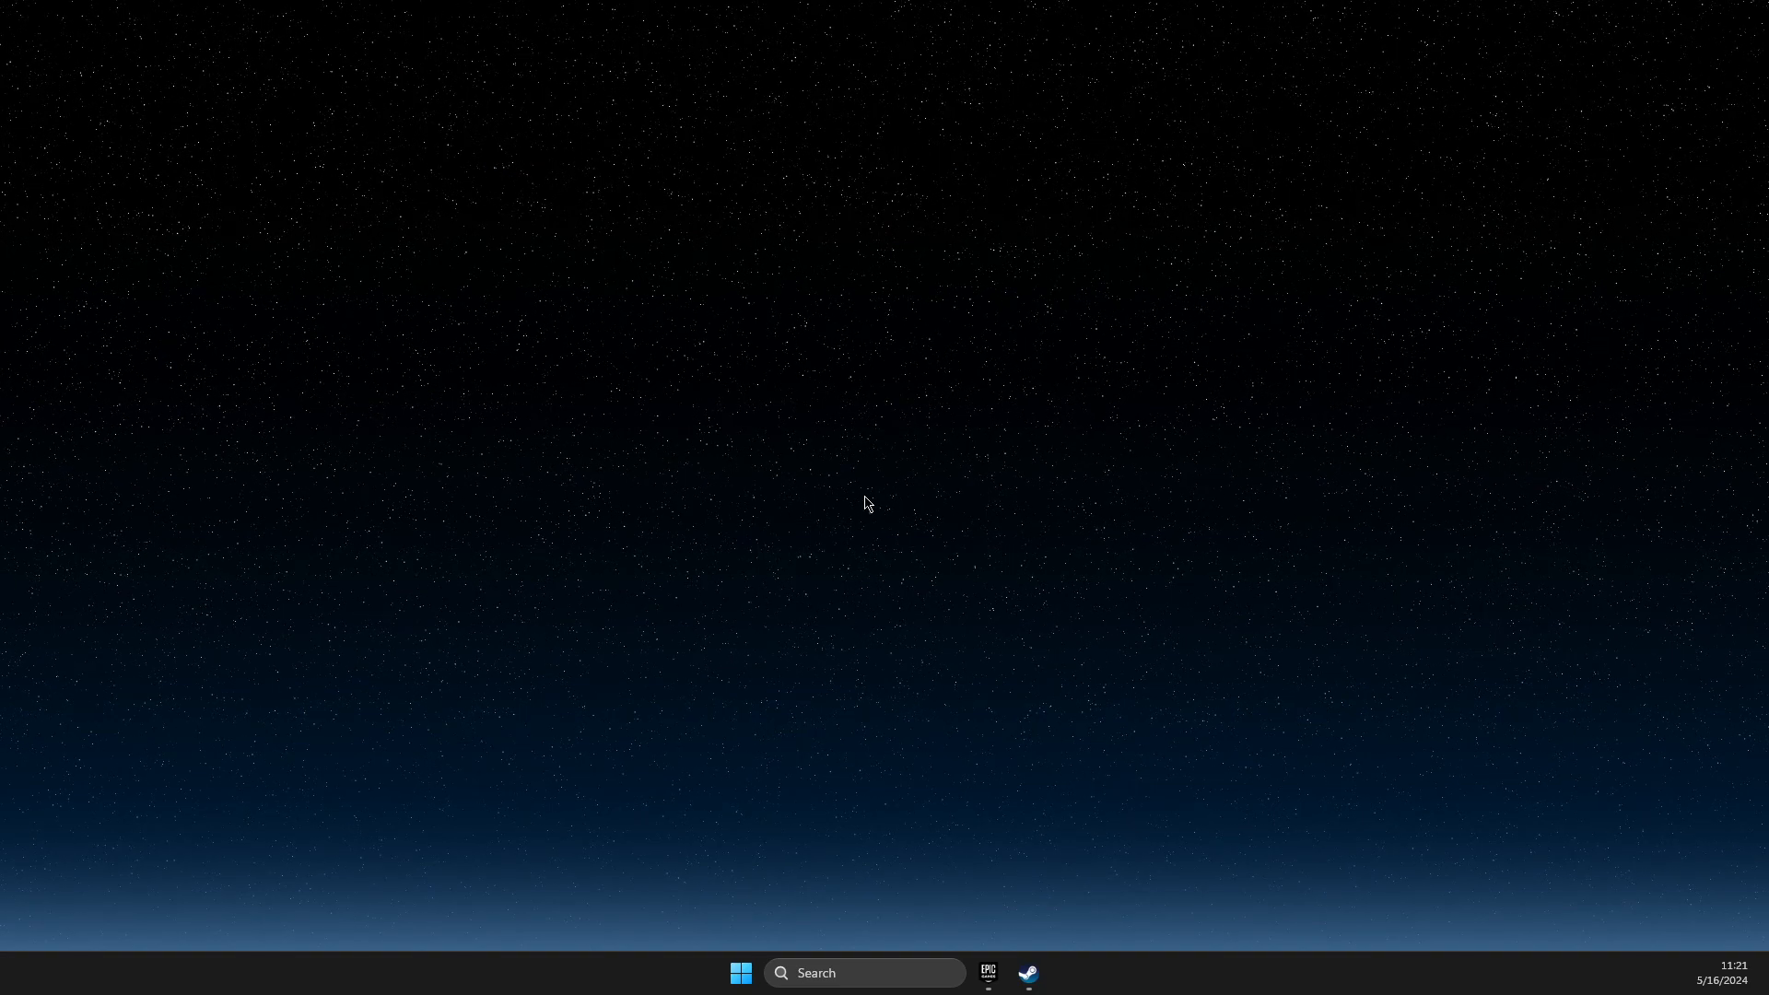
pyautogui.moveTo(855, 973)
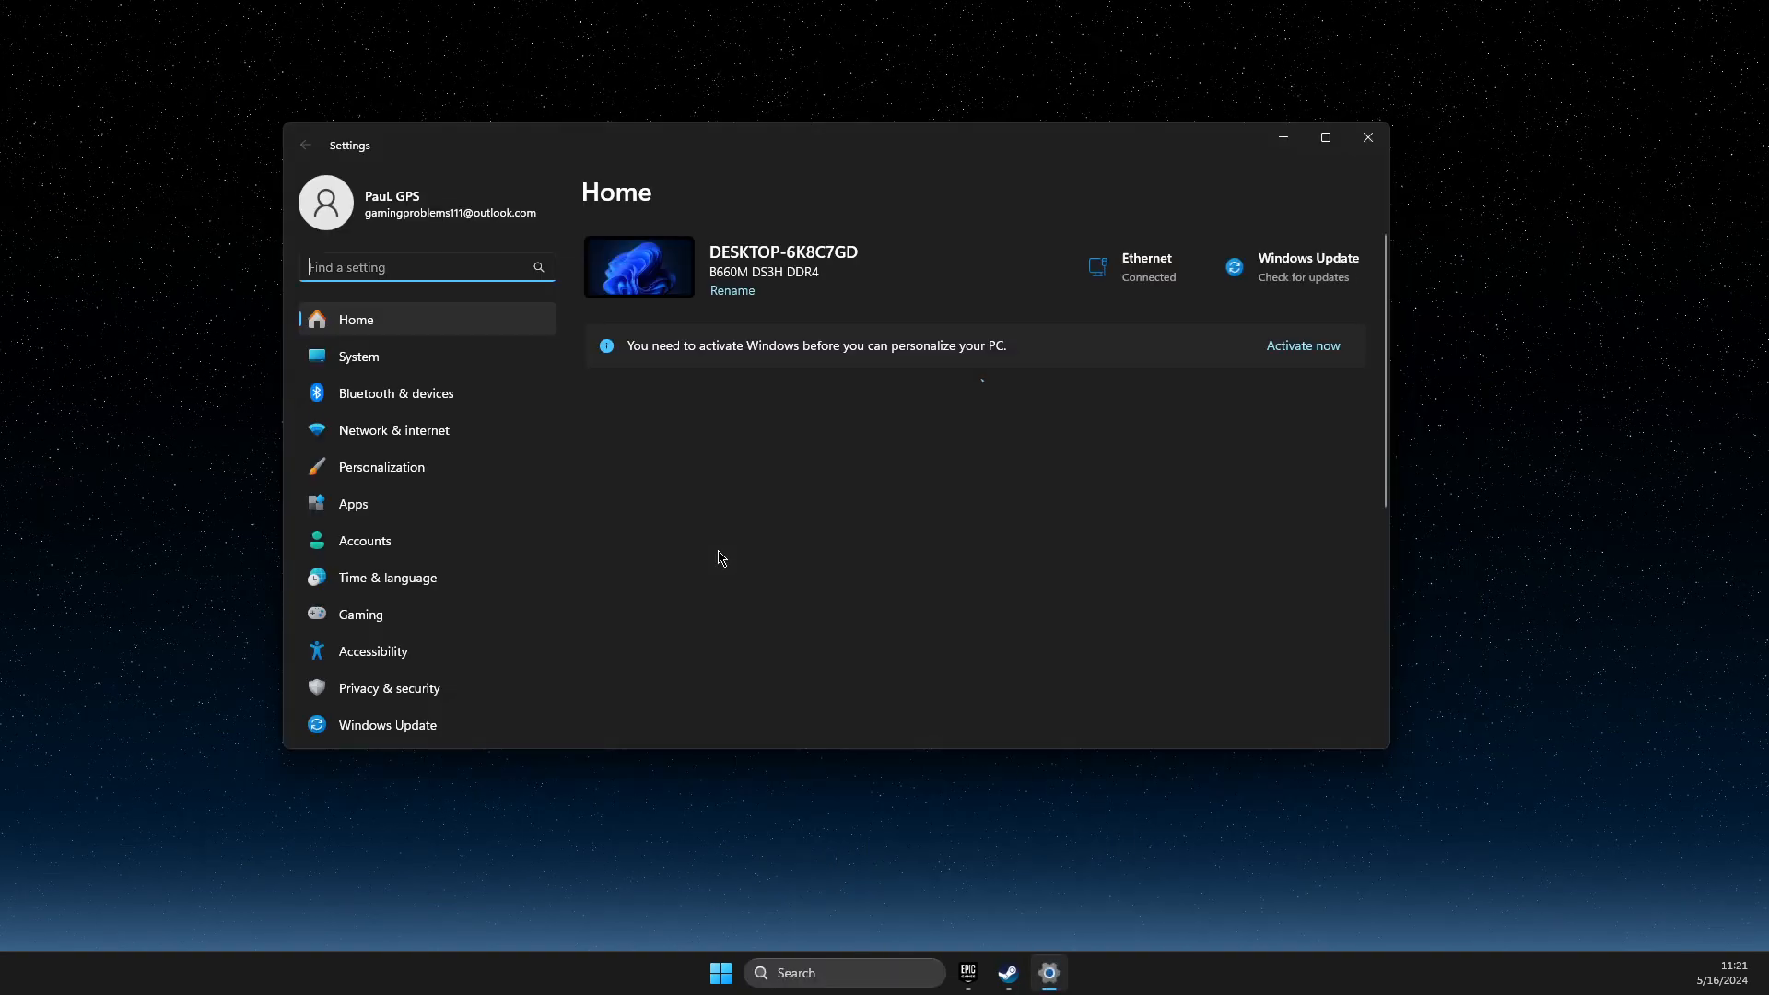
# Step: Check Windows Update: a cumulative update awaits restart and a .NET update awaits install
pyautogui.click(387, 724)
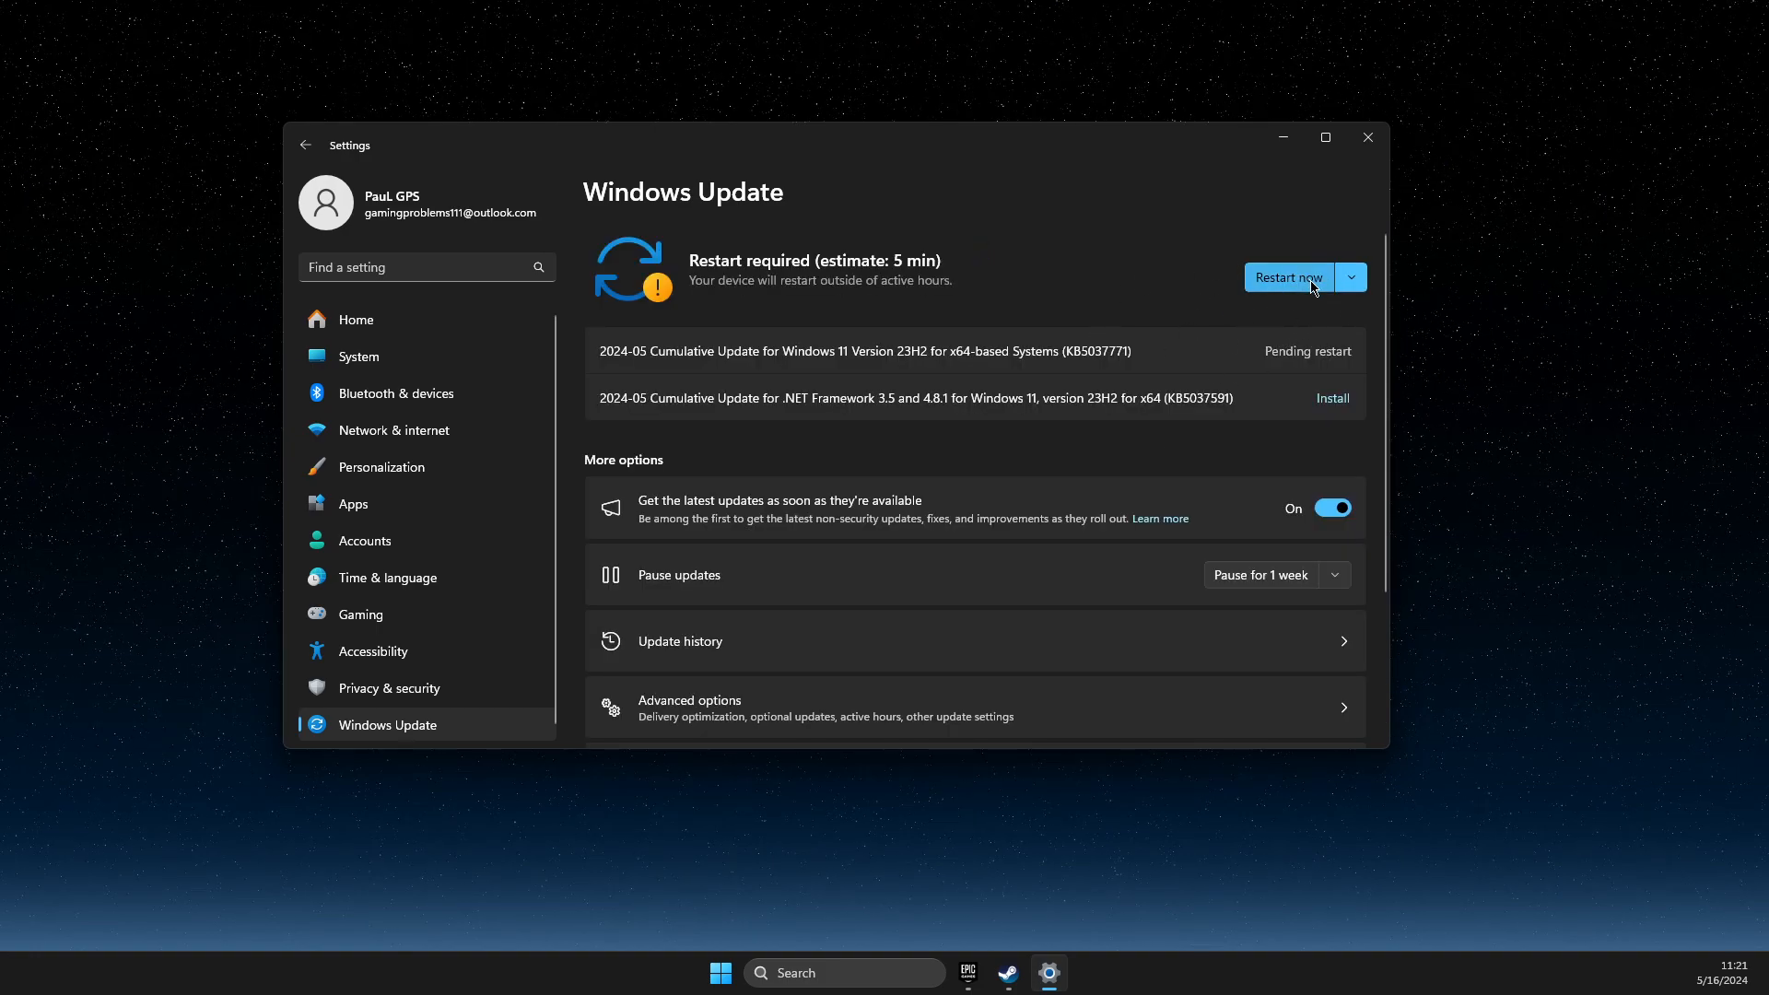
pyautogui.moveTo(1124, 306)
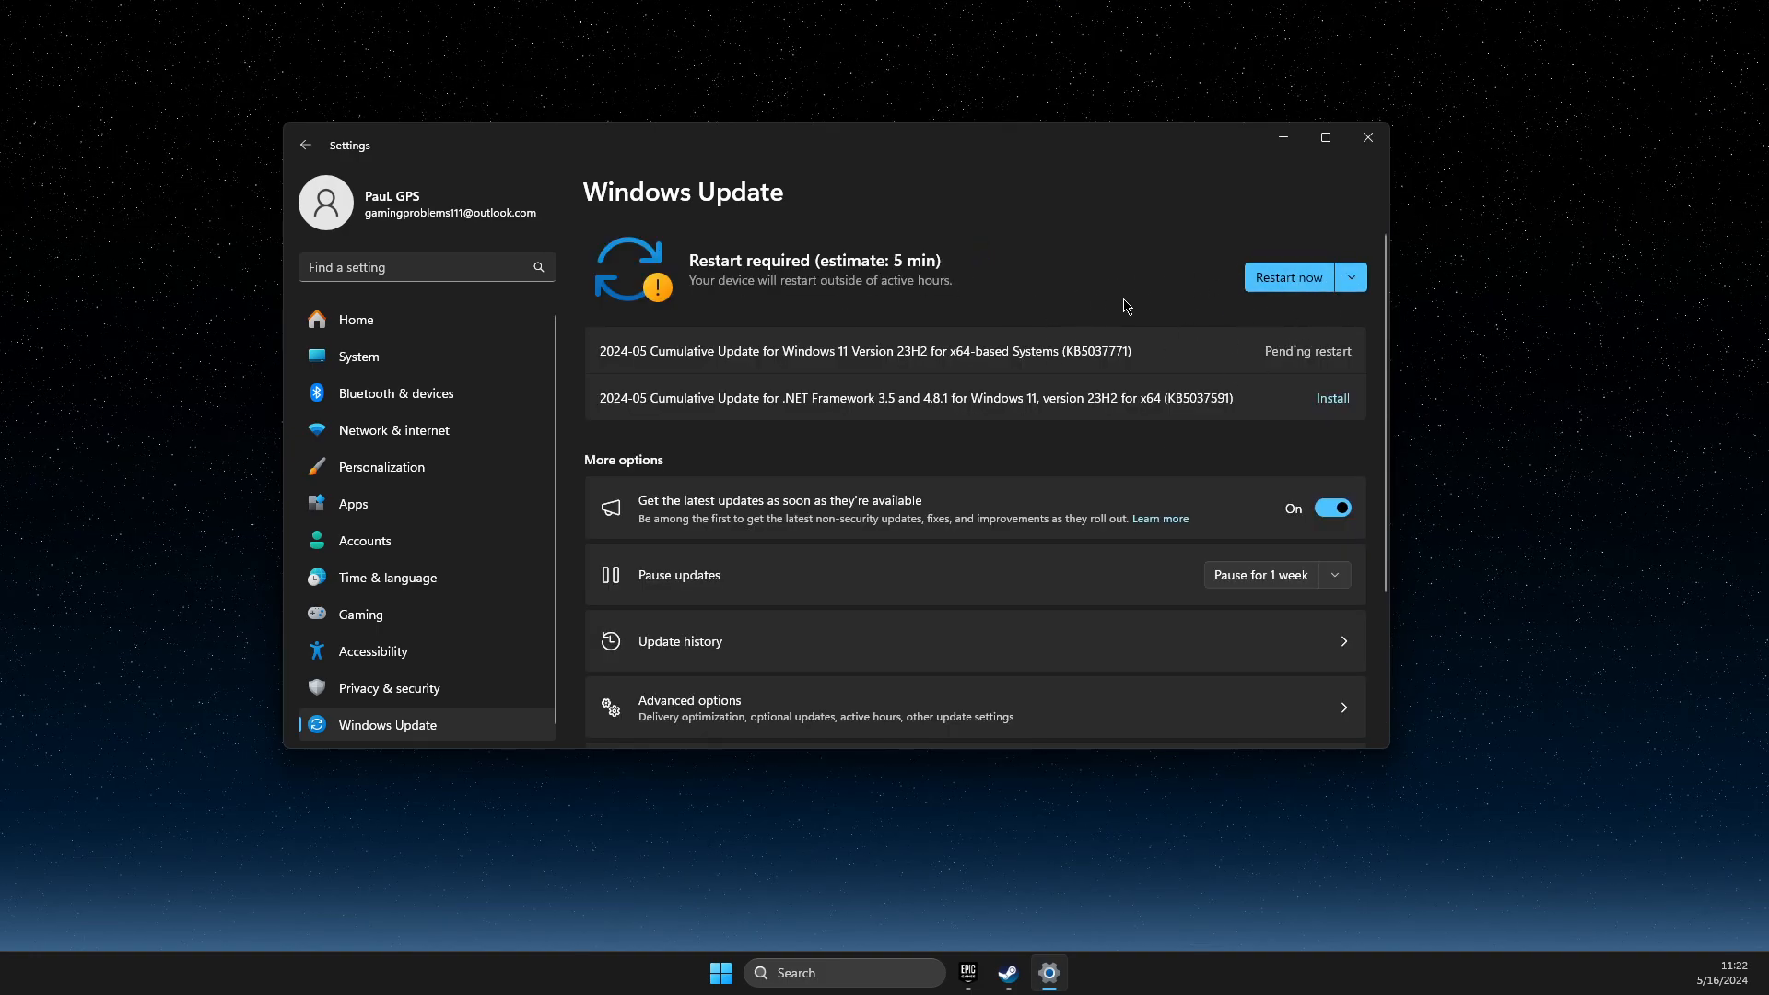
pyautogui.moveTo(668, 266)
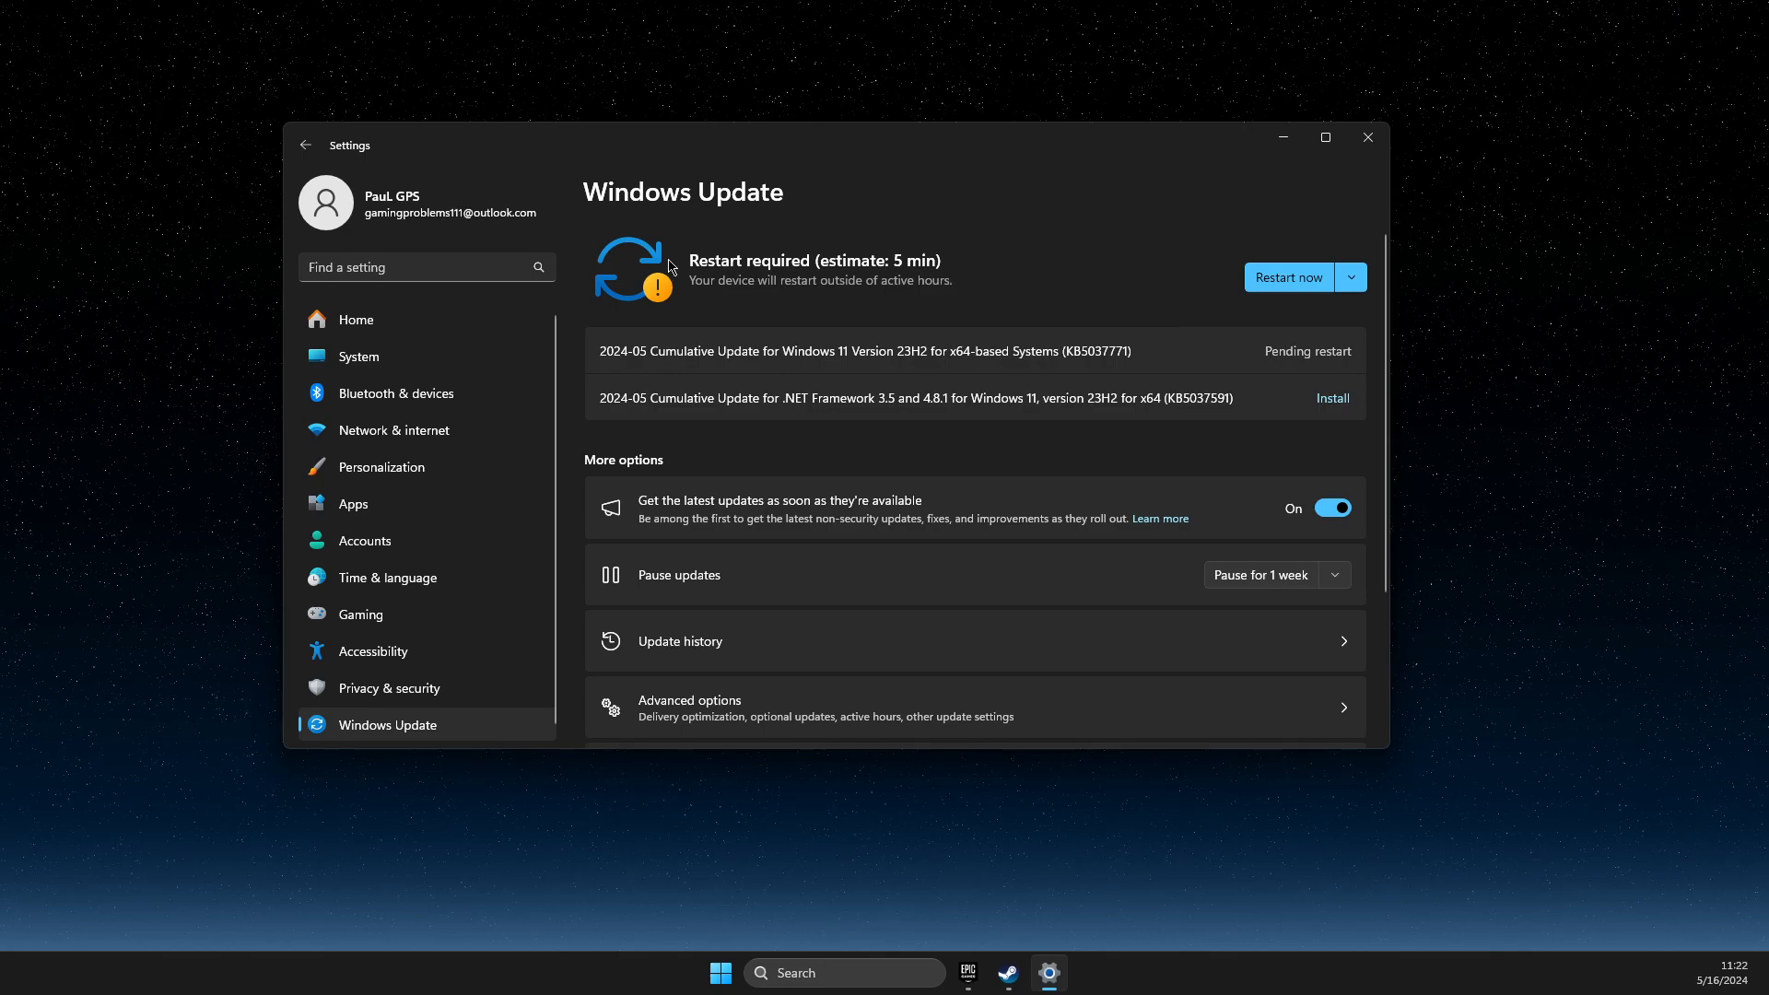
pyautogui.moveTo(1001, 313)
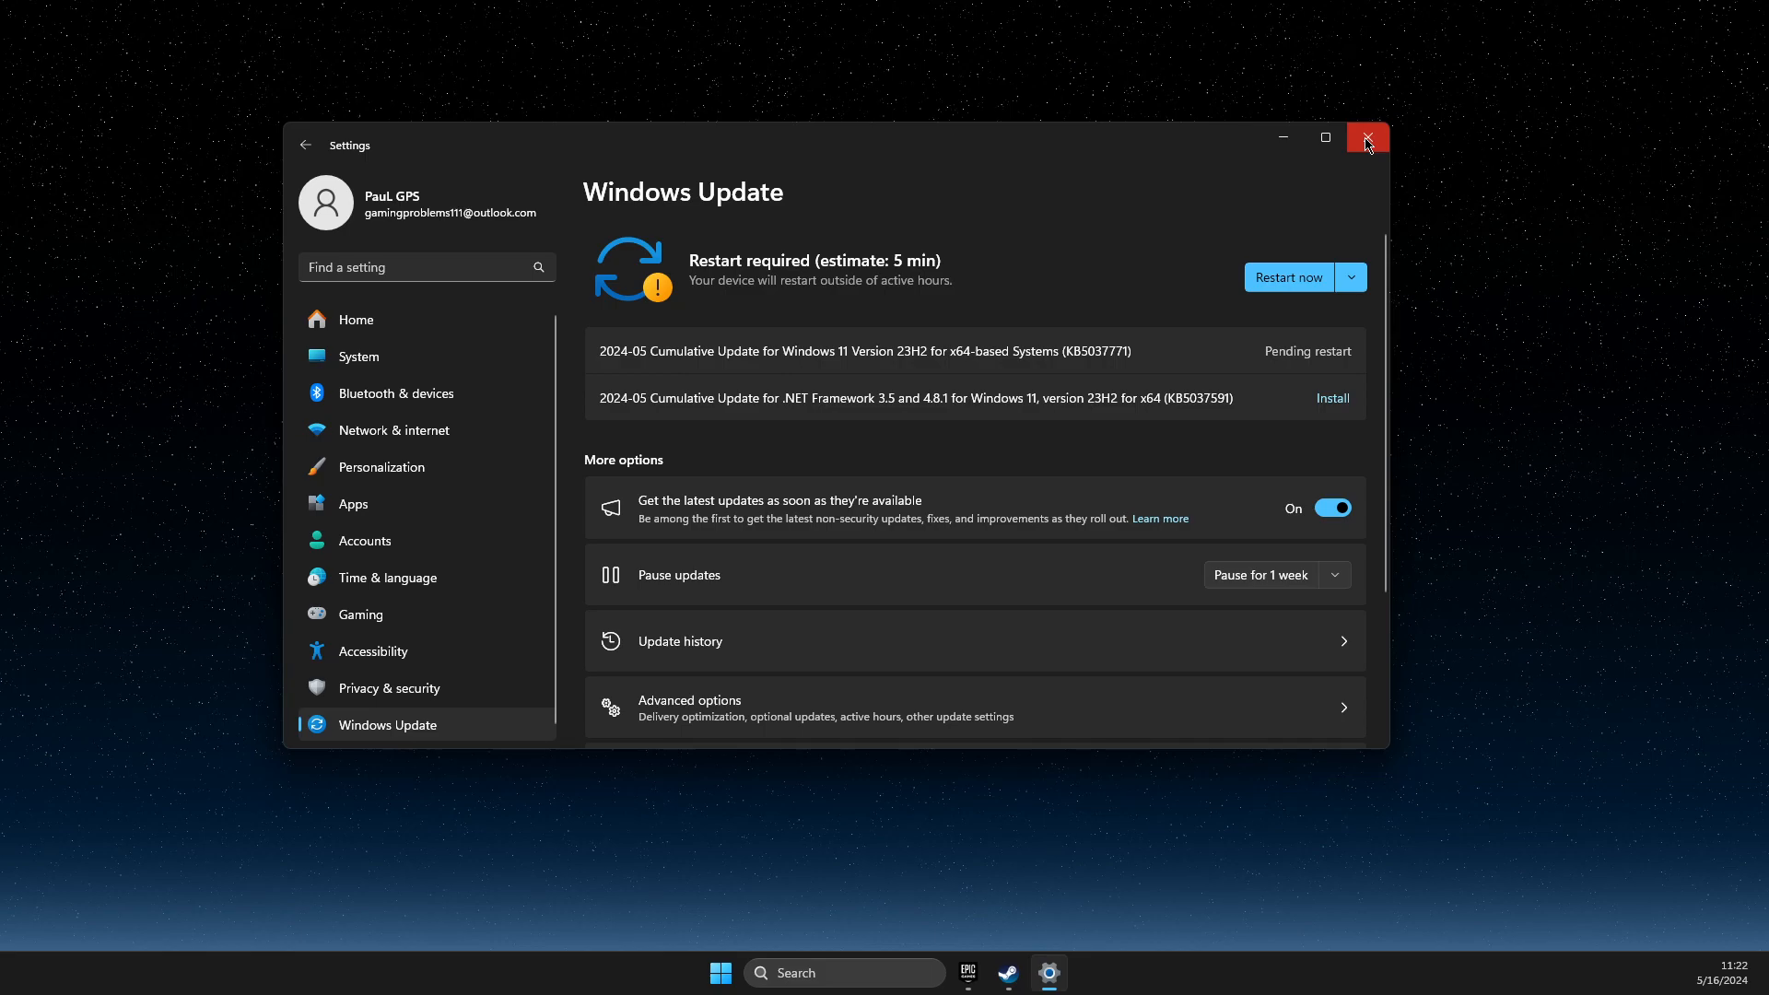
# Step: Repair the Game Bar component from its App settings page, then close Settings
pyautogui.click(844, 973)
pyautogui.write('game Bar')
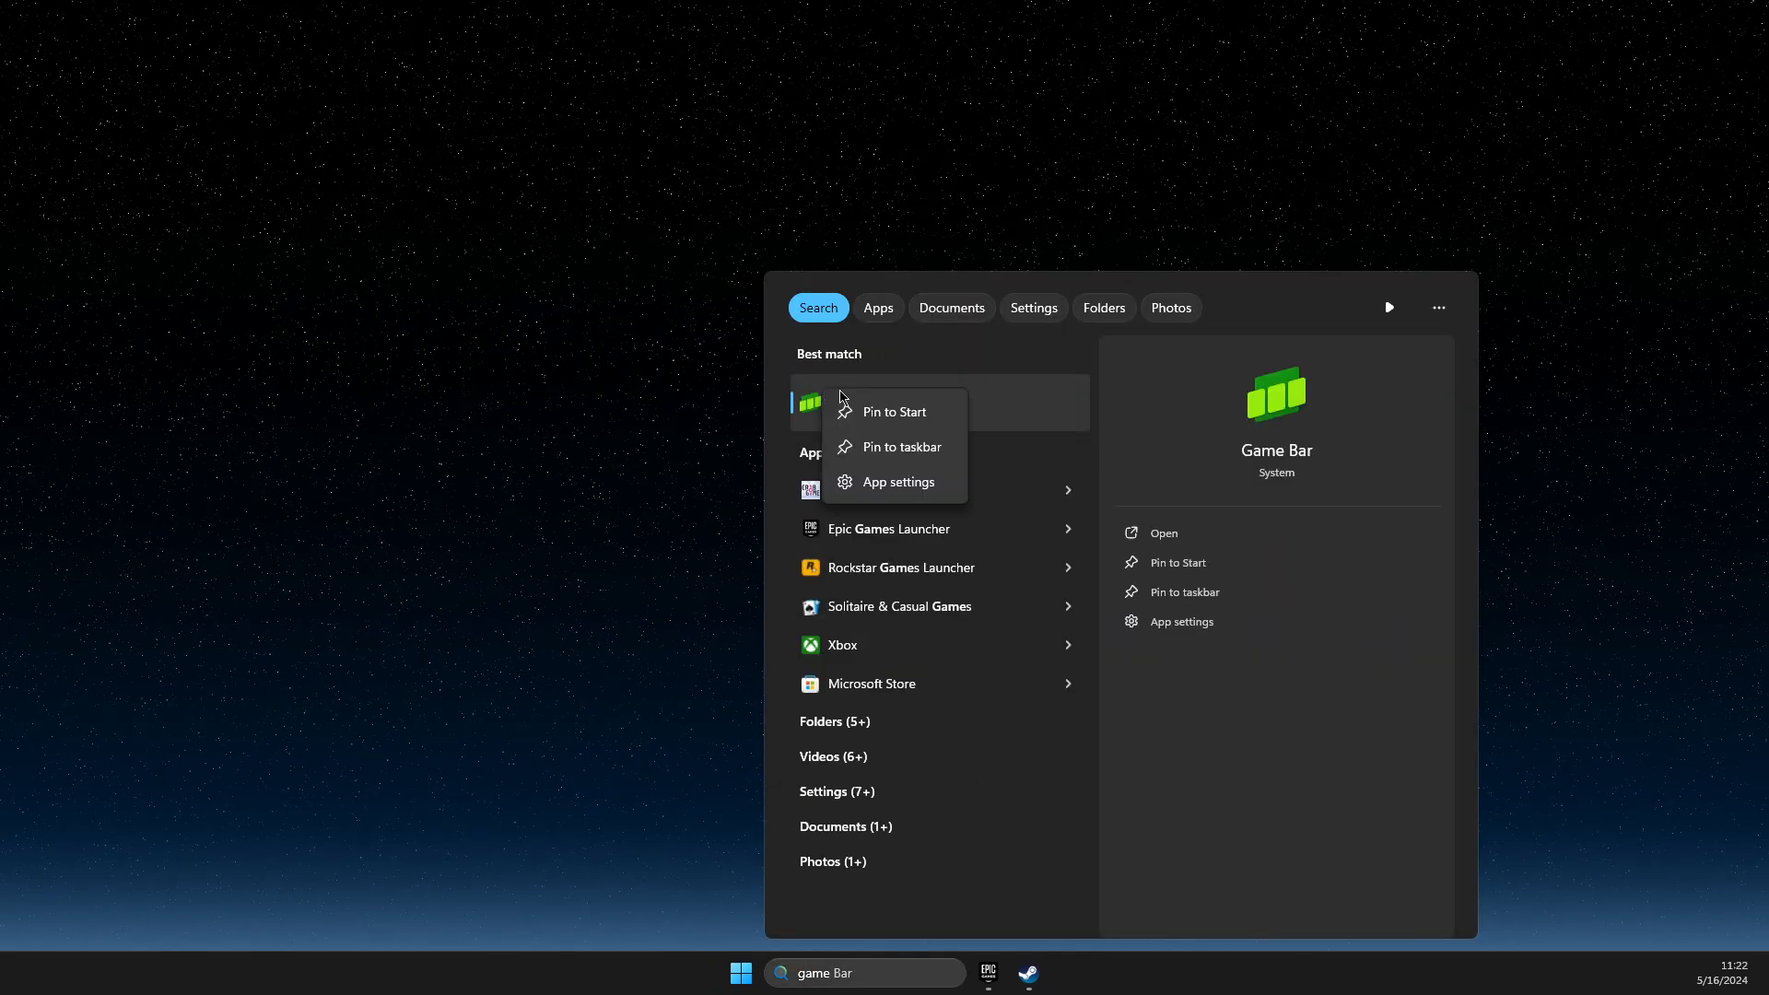
pyautogui.click(899, 482)
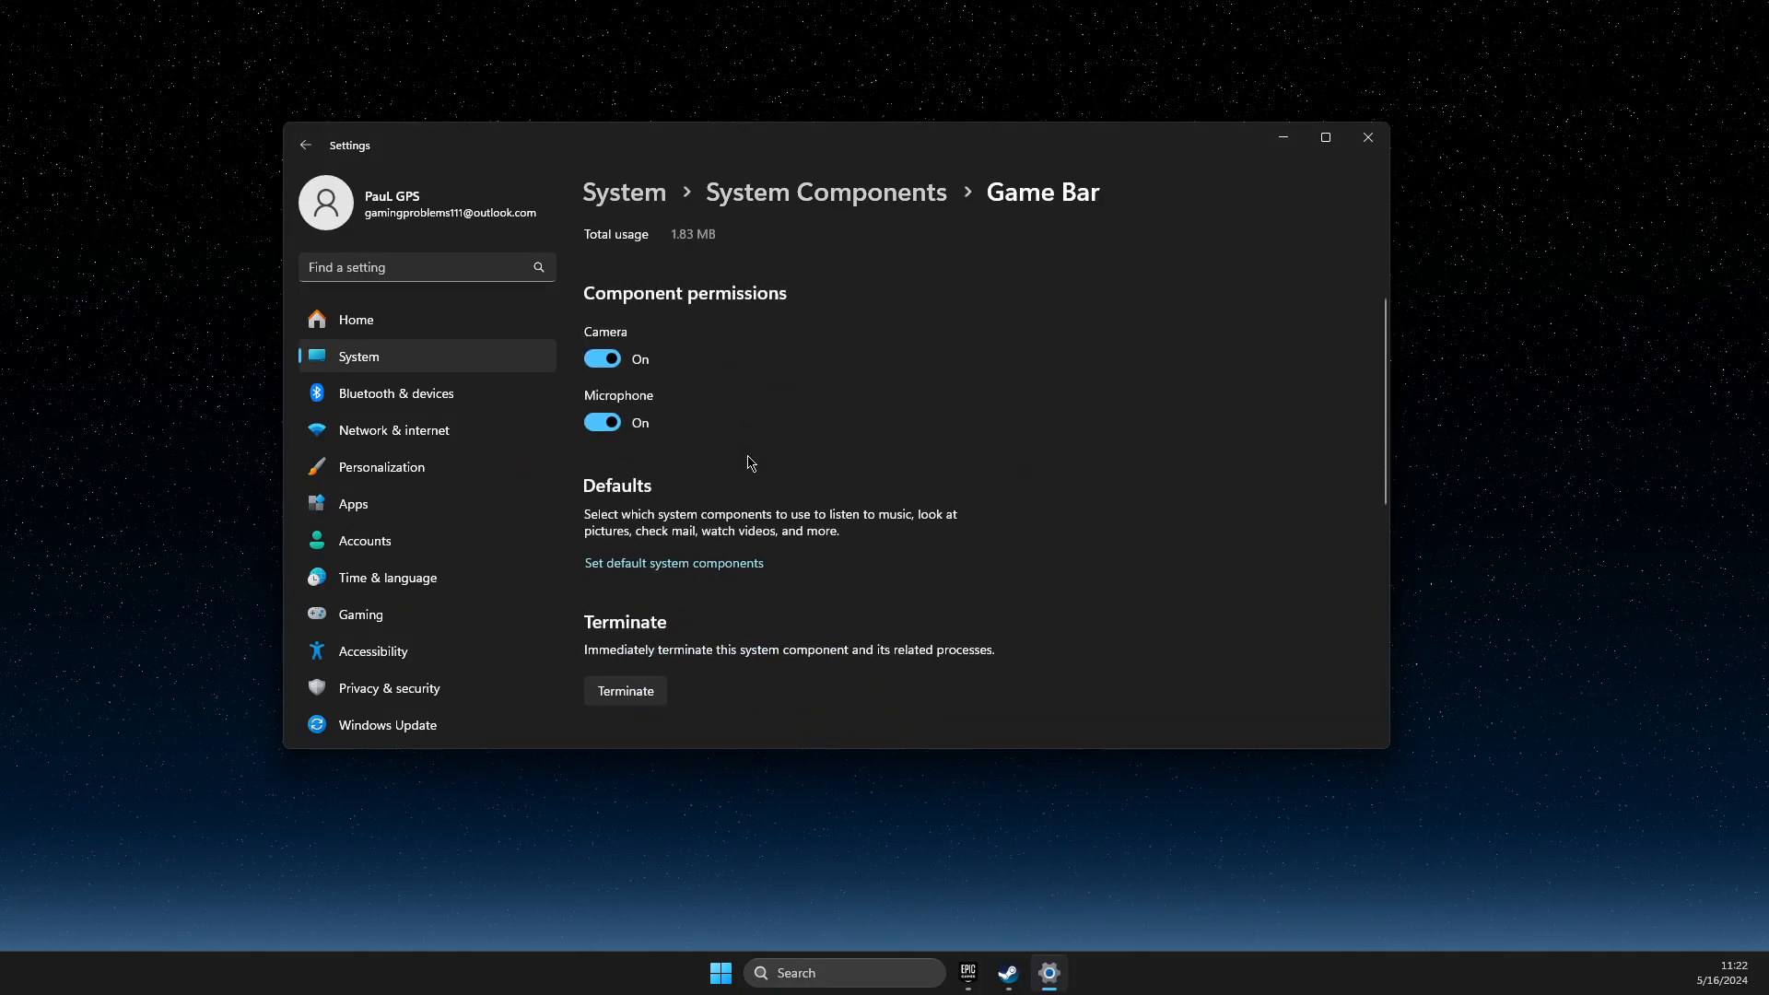
pyautogui.scroll(-3)
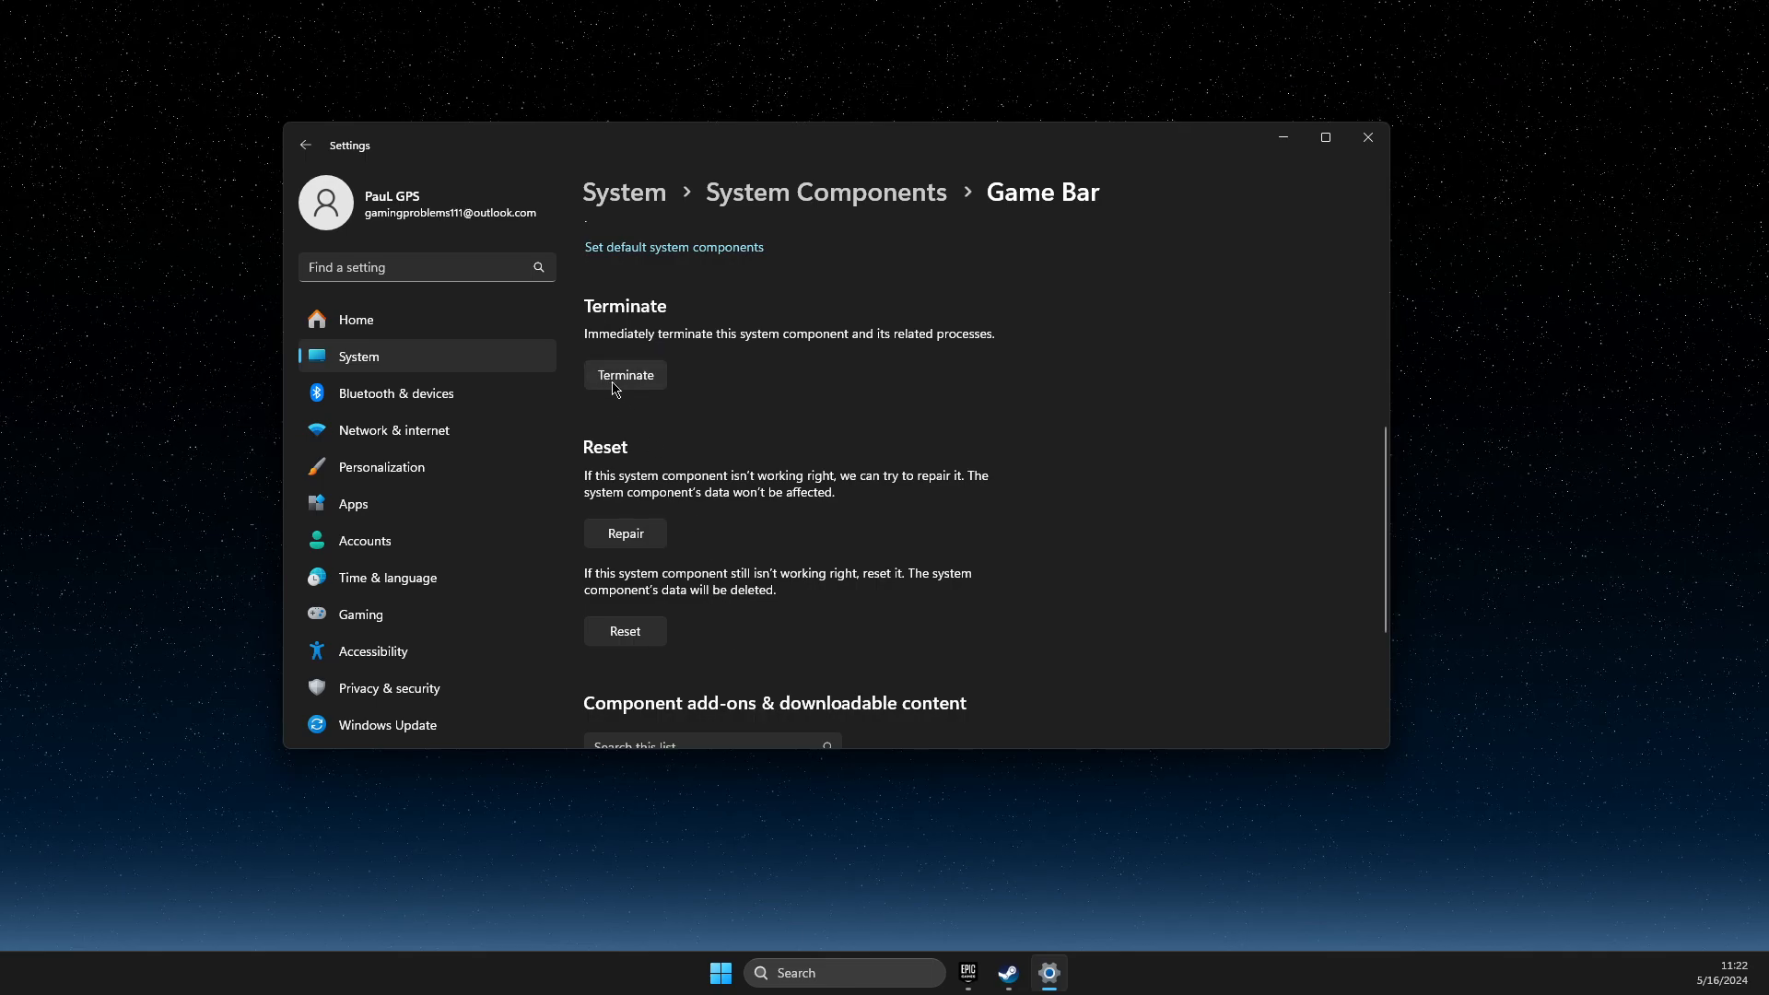
pyautogui.click(623, 533)
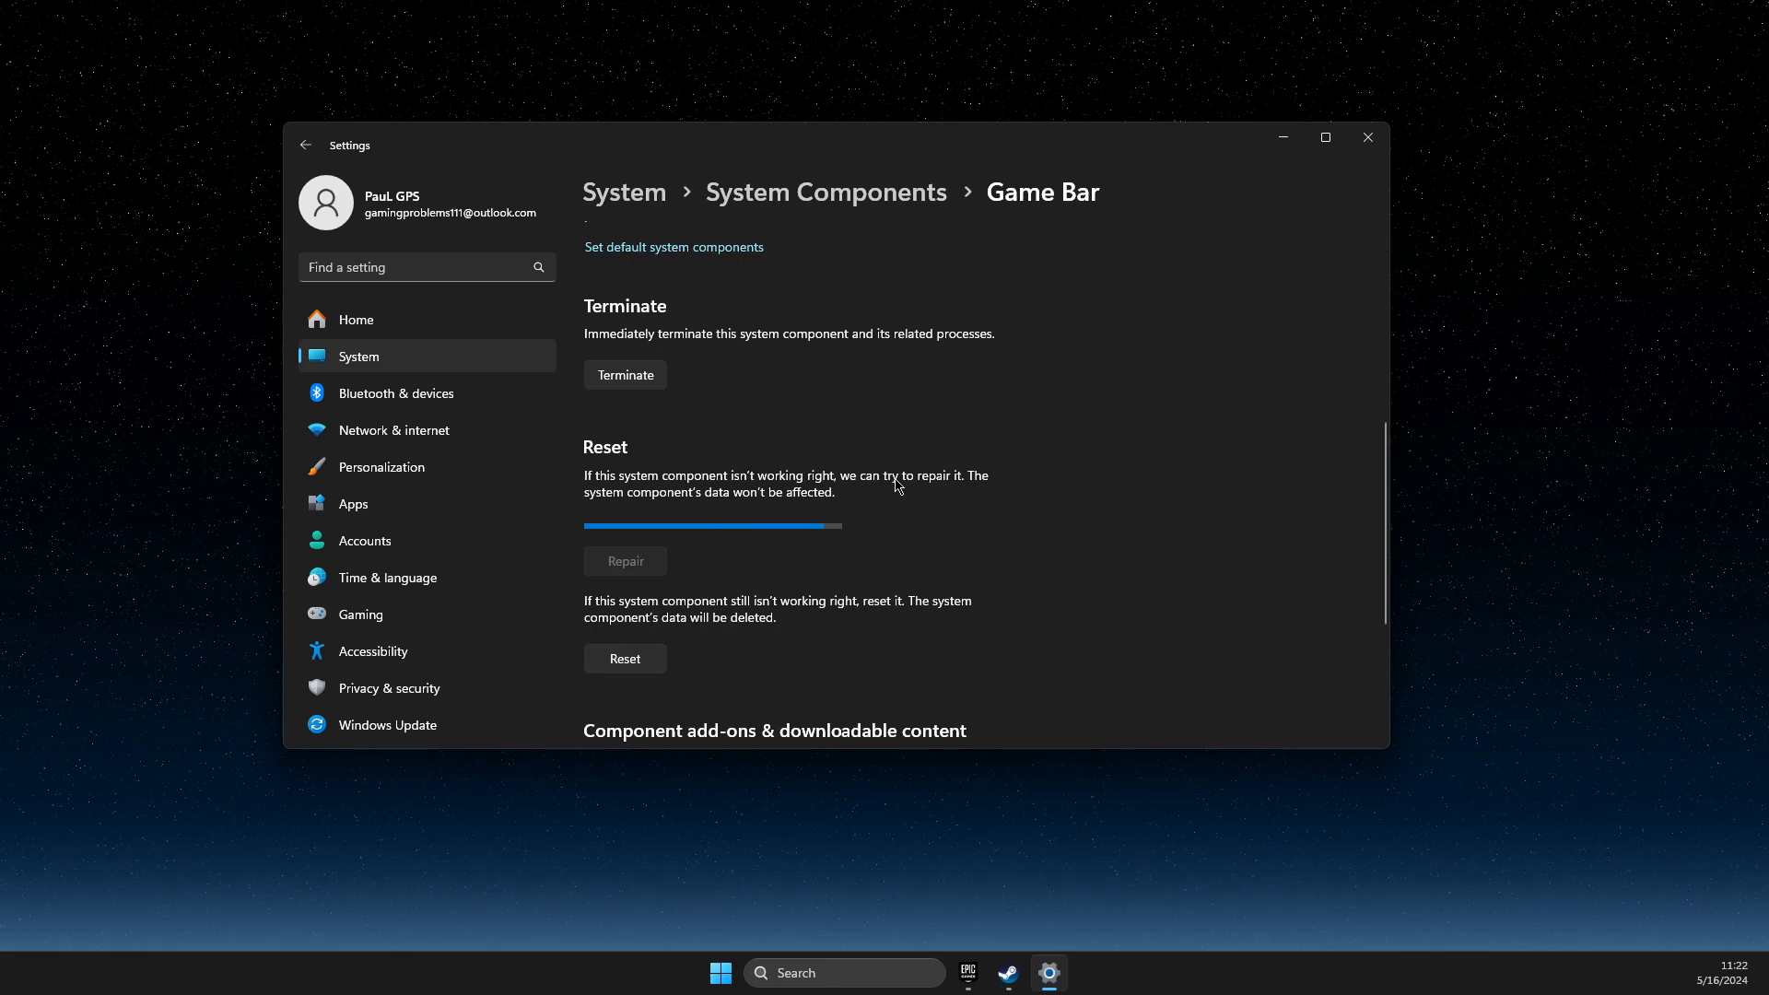
pyautogui.click(1366, 137)
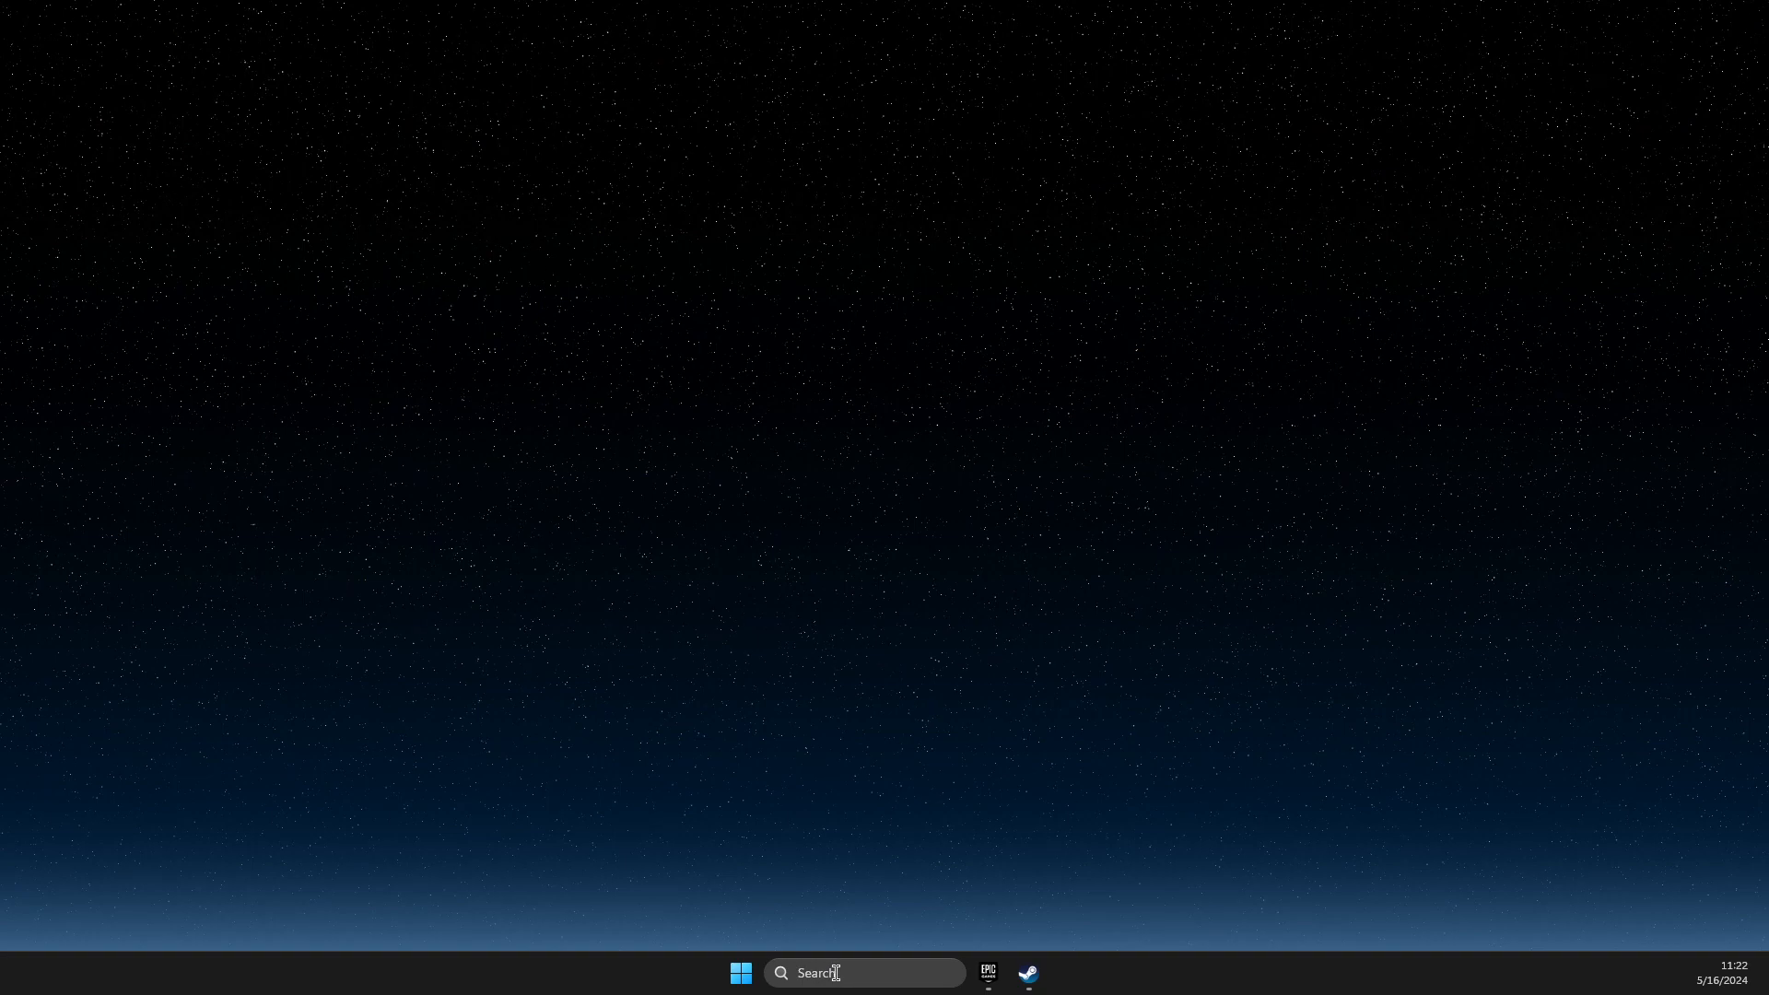
# Step: Run sfc /scannow in an administrator Command Prompt, then close the window
pyautogui.write('cmd')
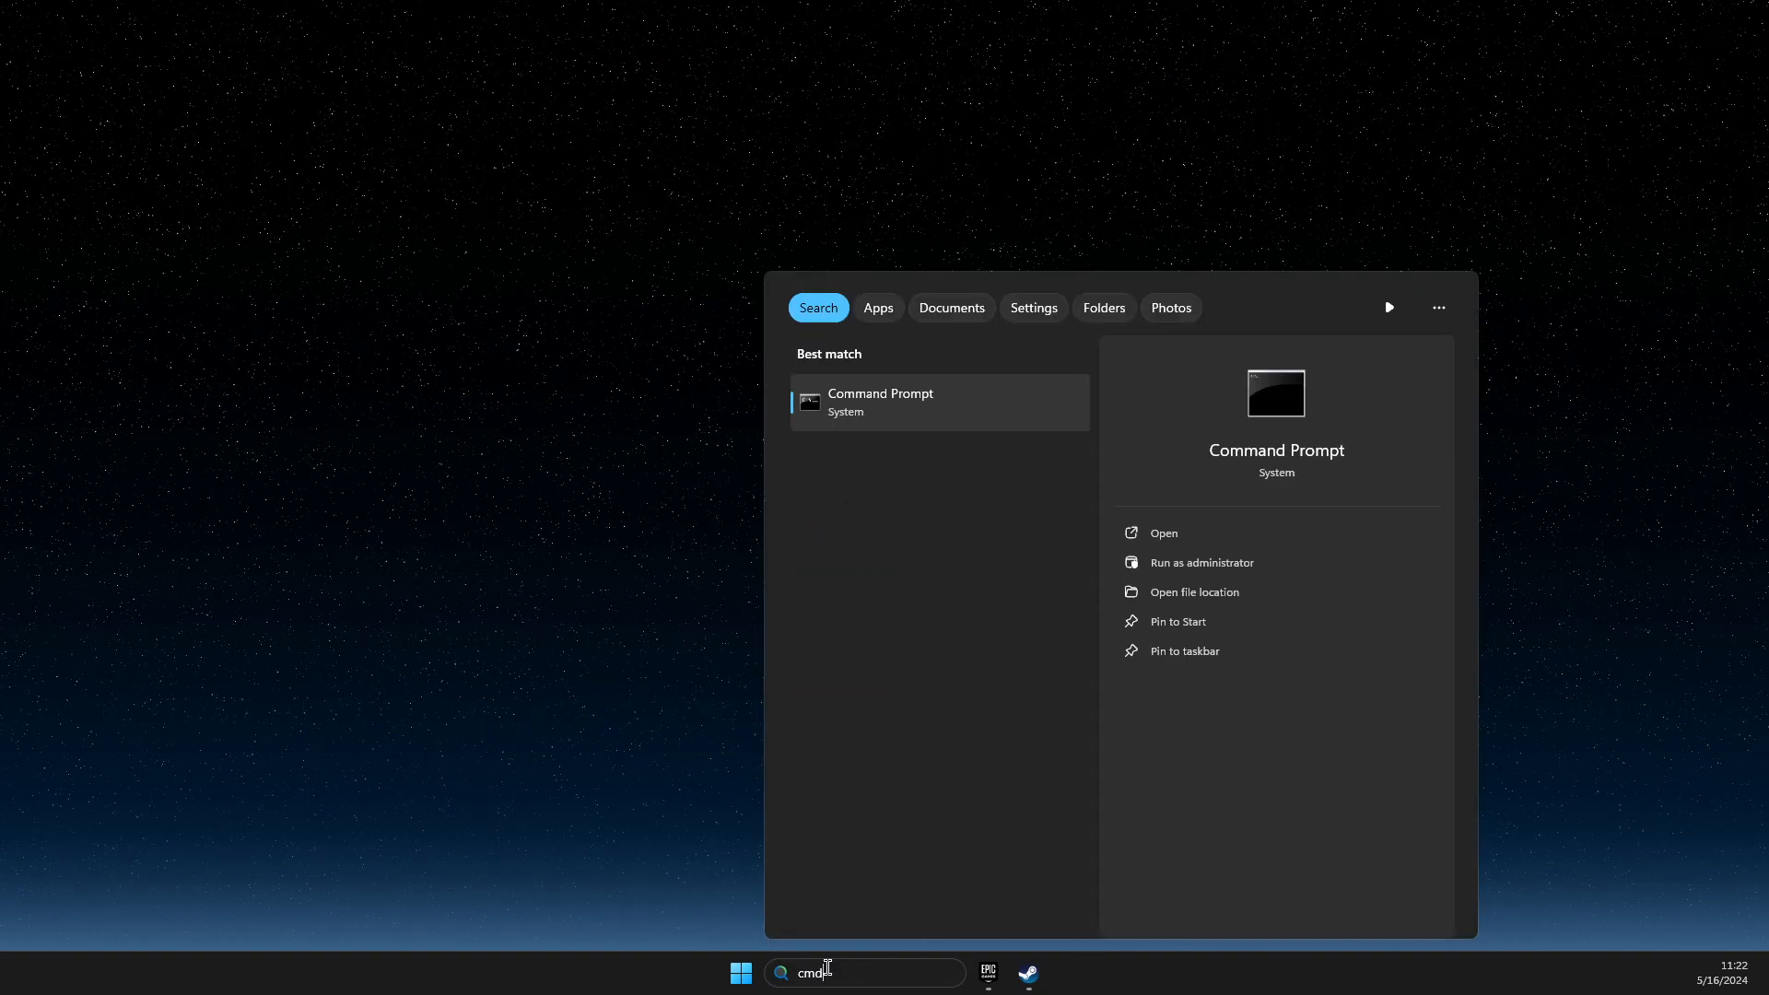
pyautogui.click(1202, 562)
pyautogui.write('sf')
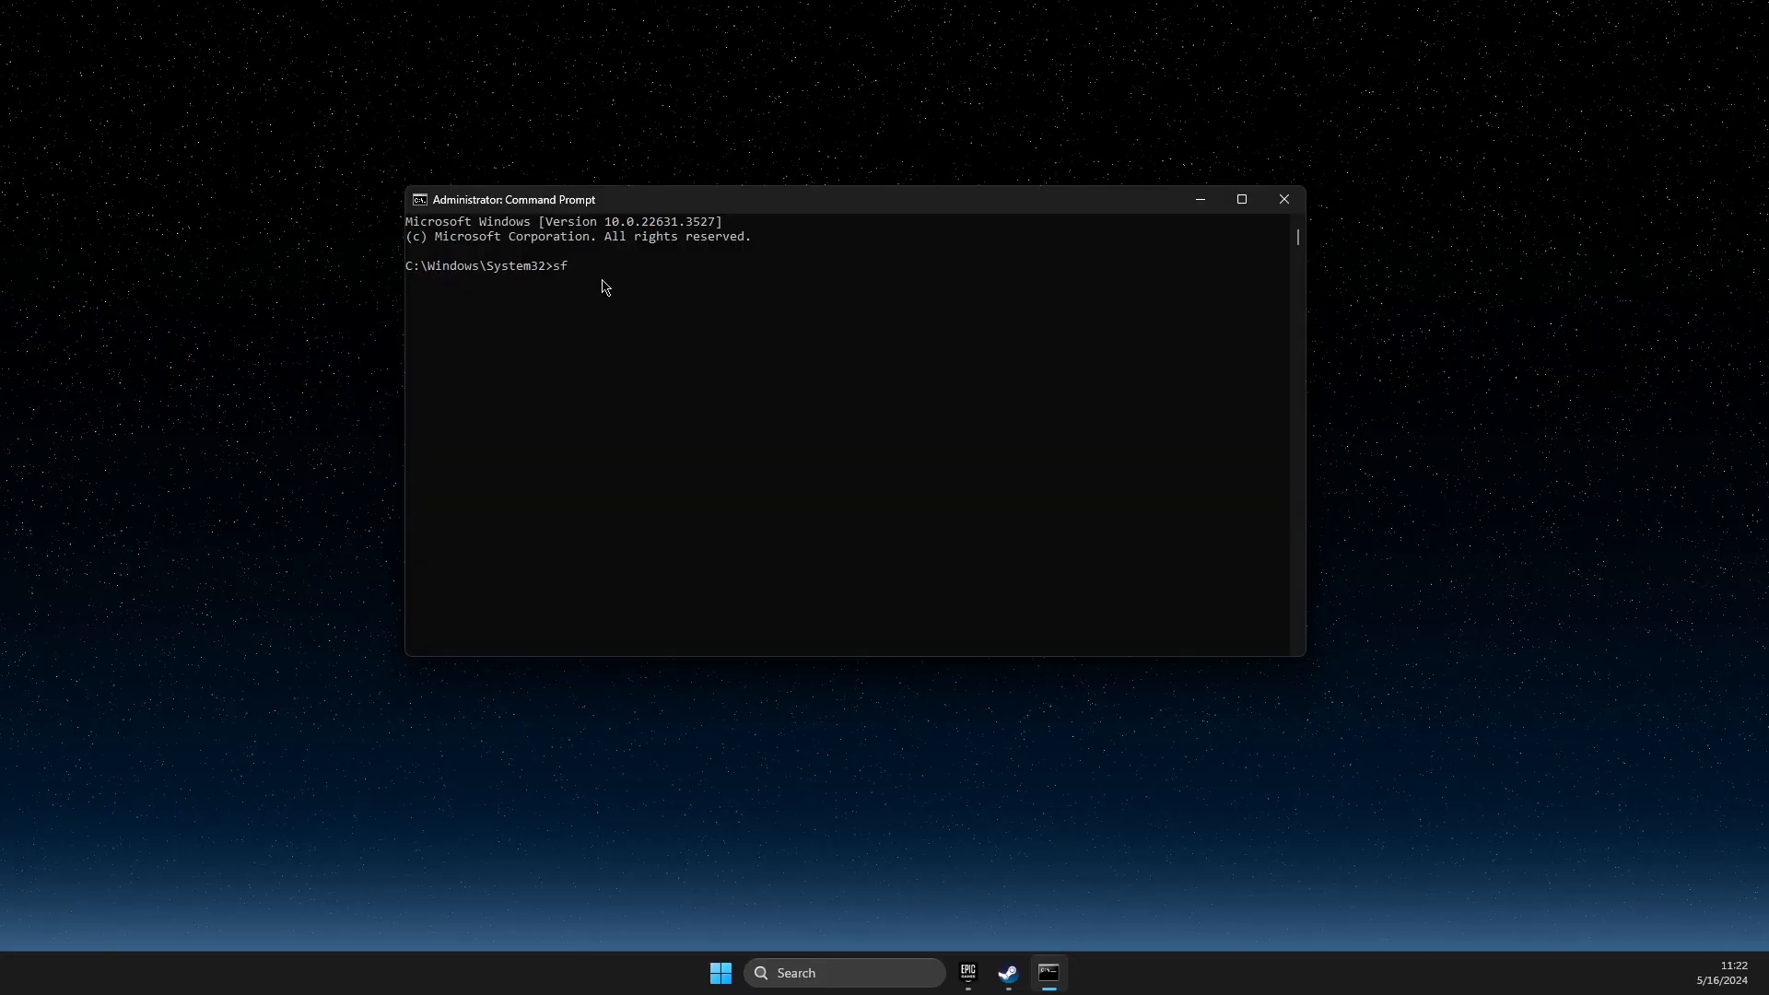
pyautogui.write('c /scannow')
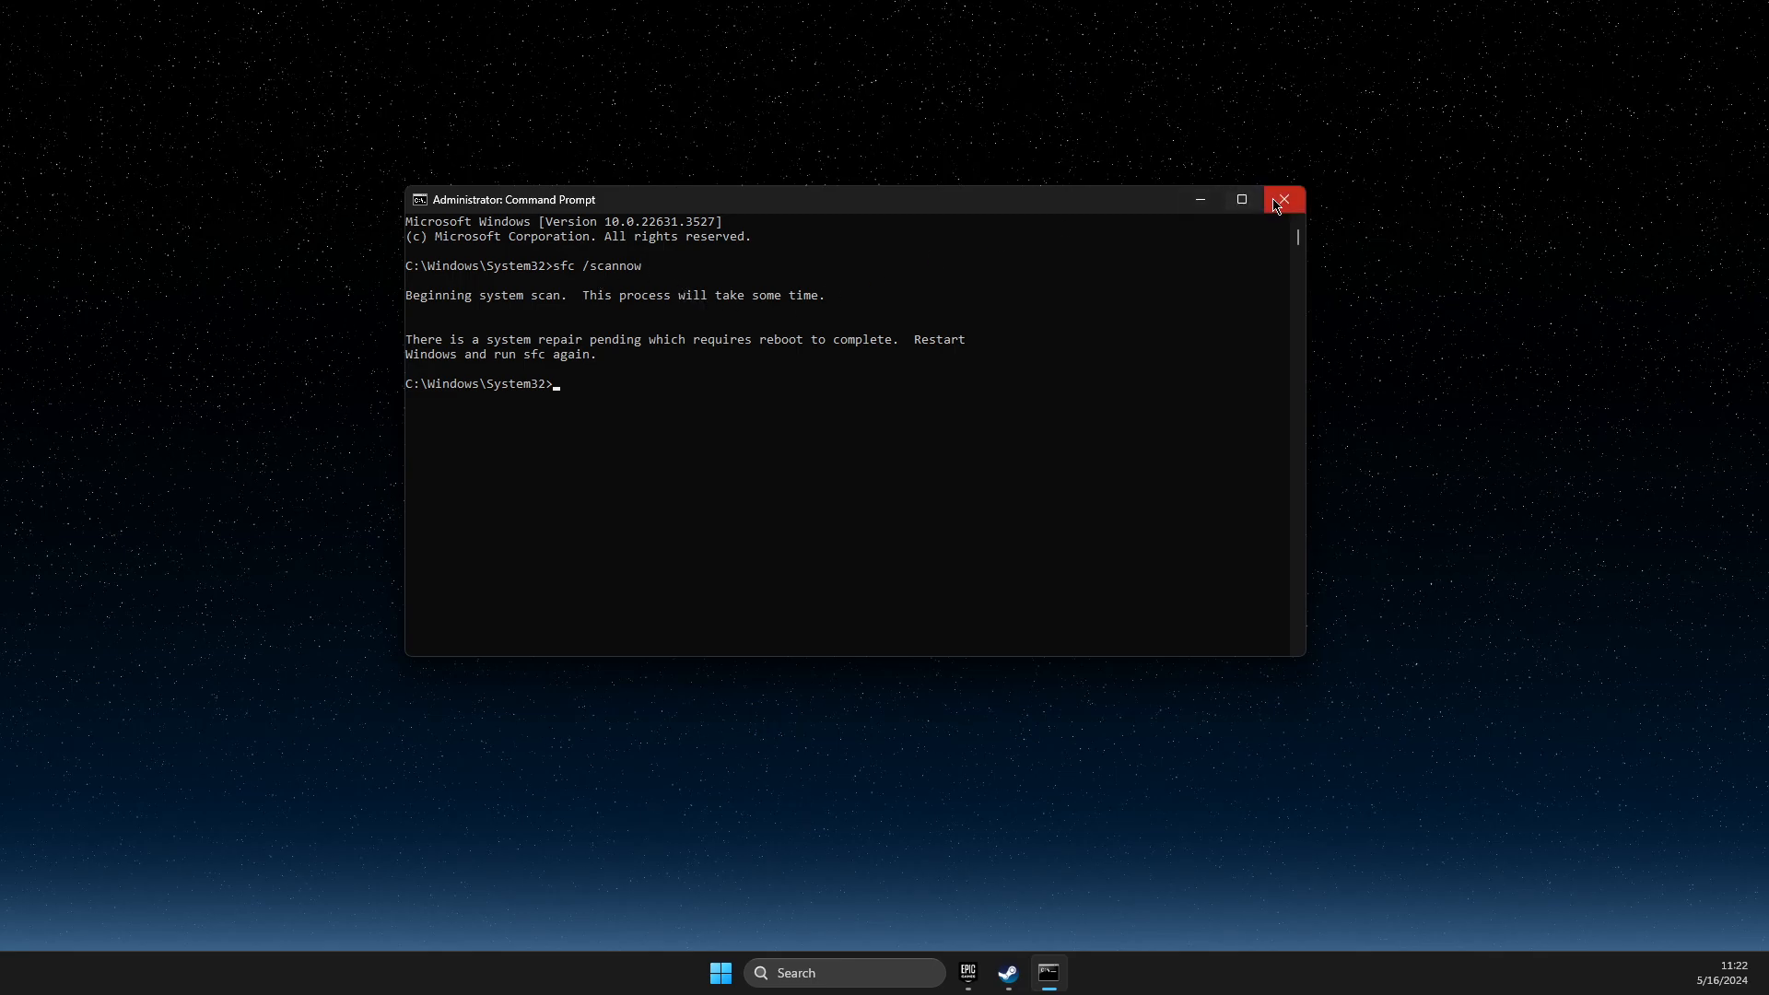
pyautogui.click(1283, 200)
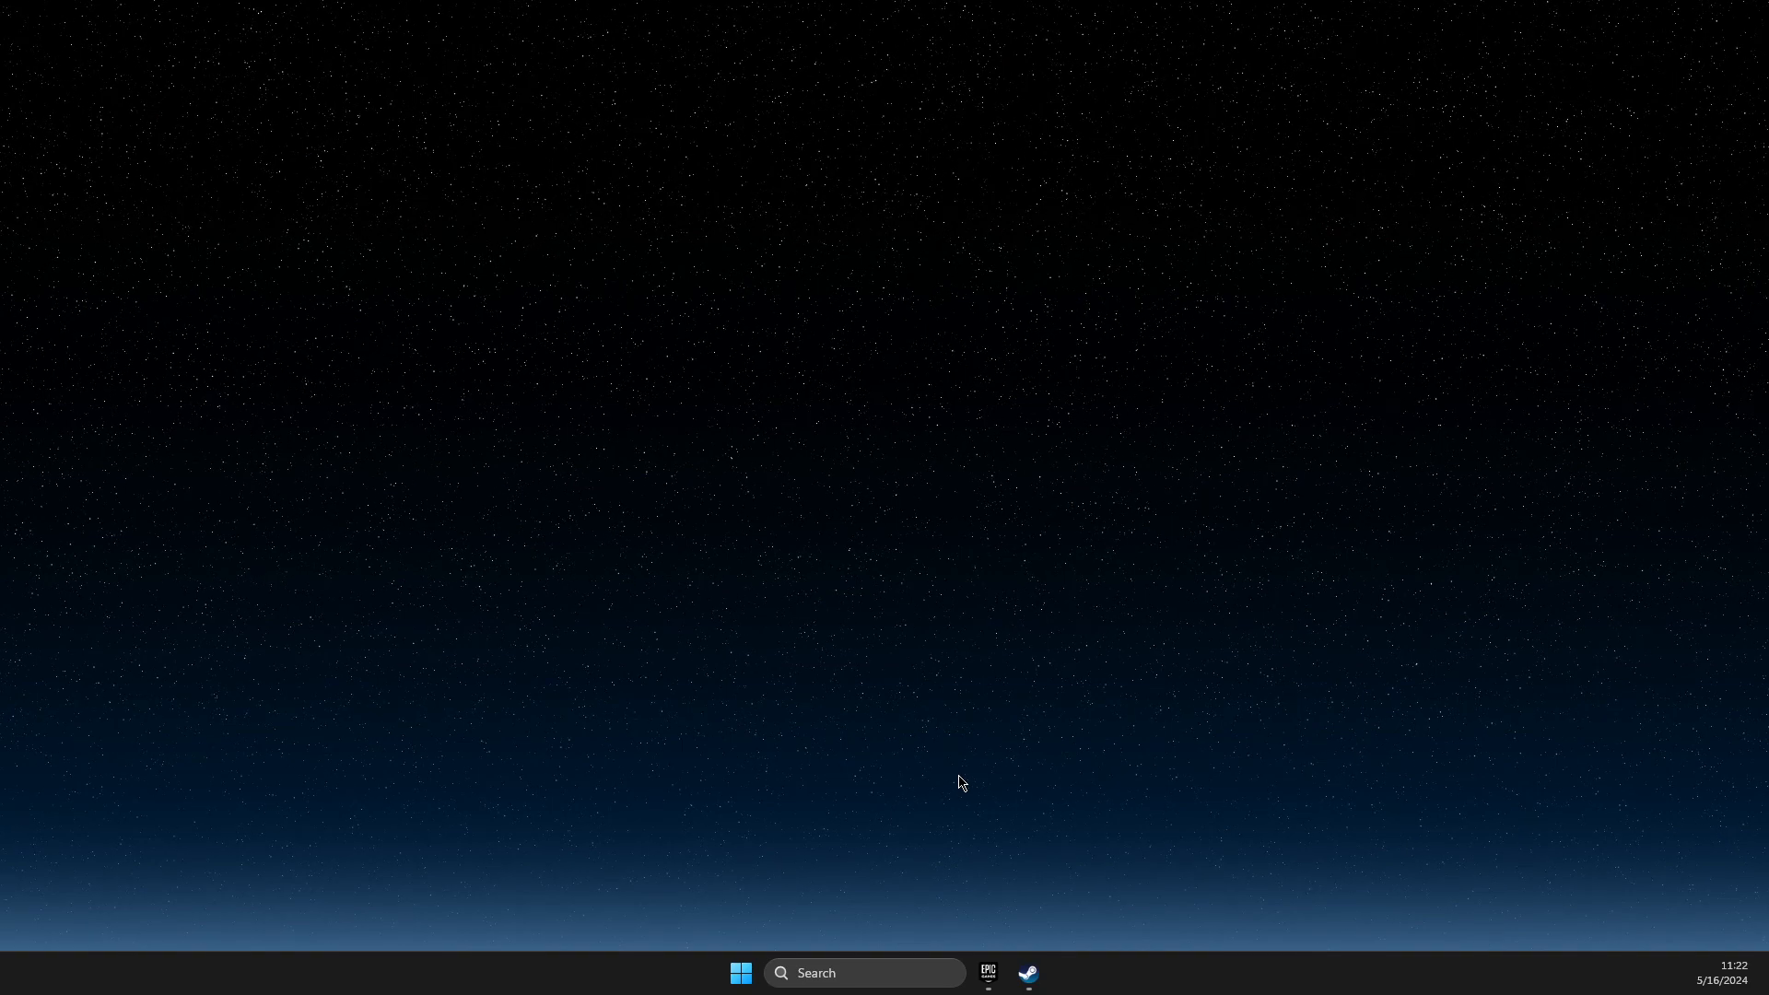
pyautogui.moveTo(866, 973)
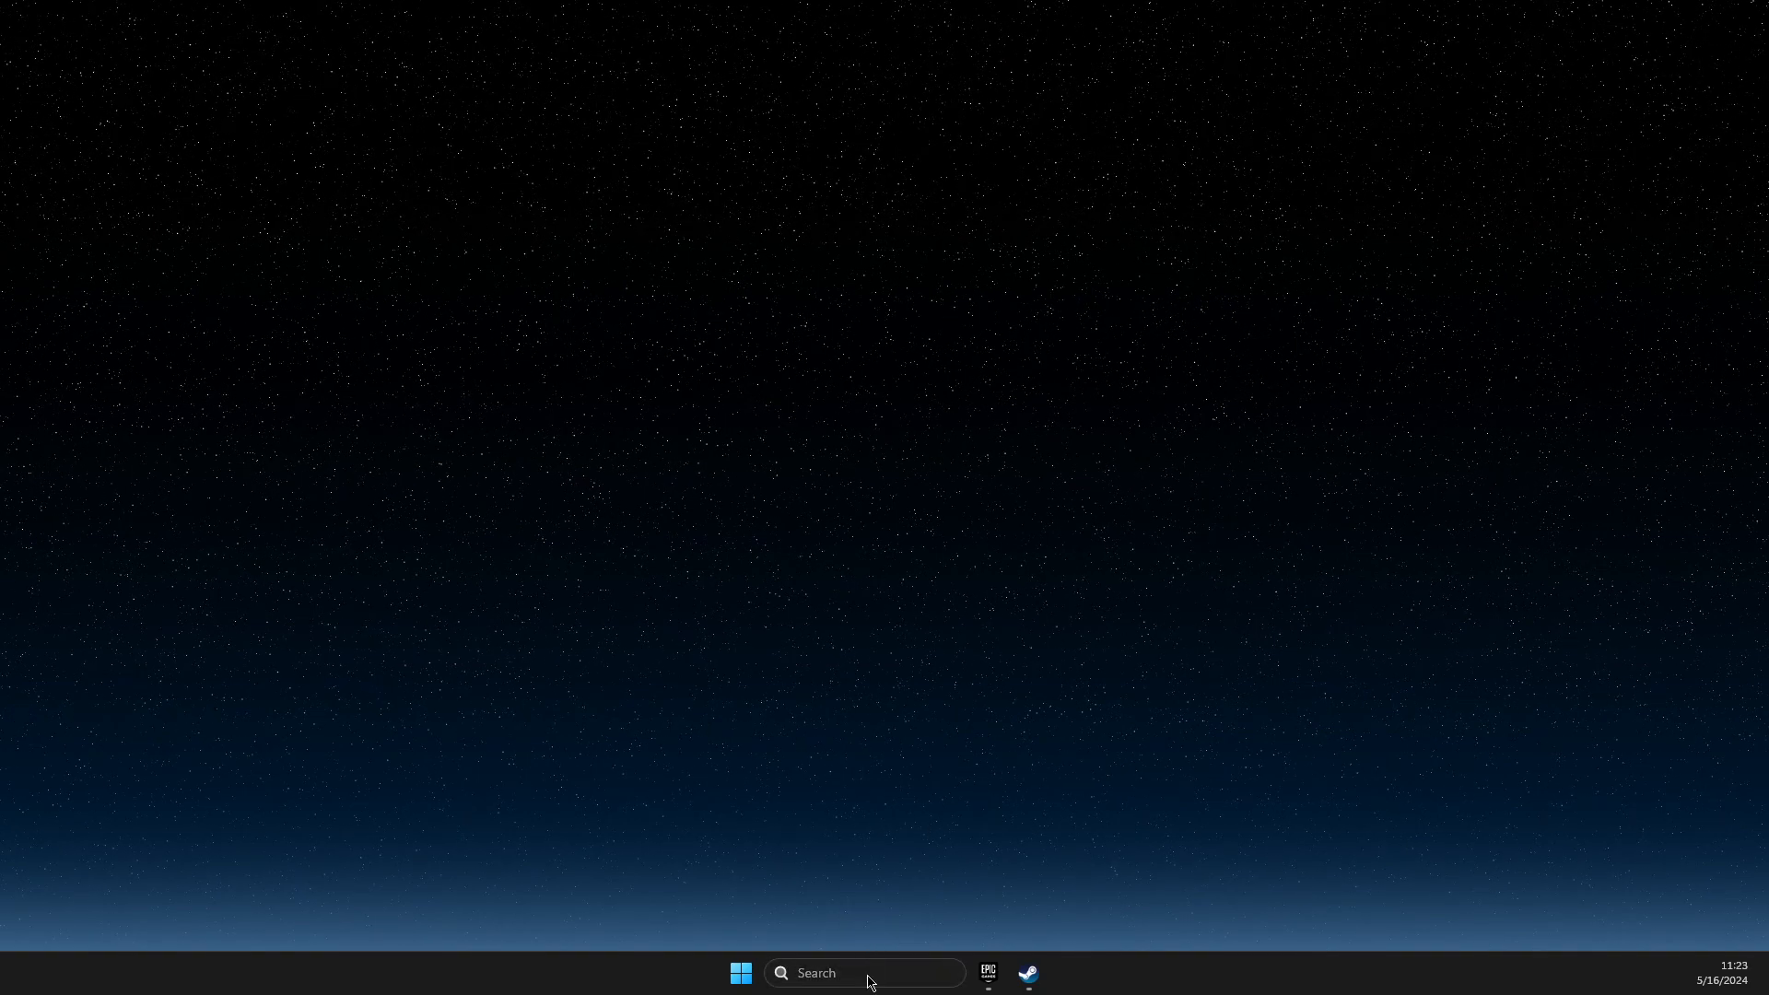
# Step: Search for 'windows PowerShell' and launch it as administrator
pyautogui.click(864, 973)
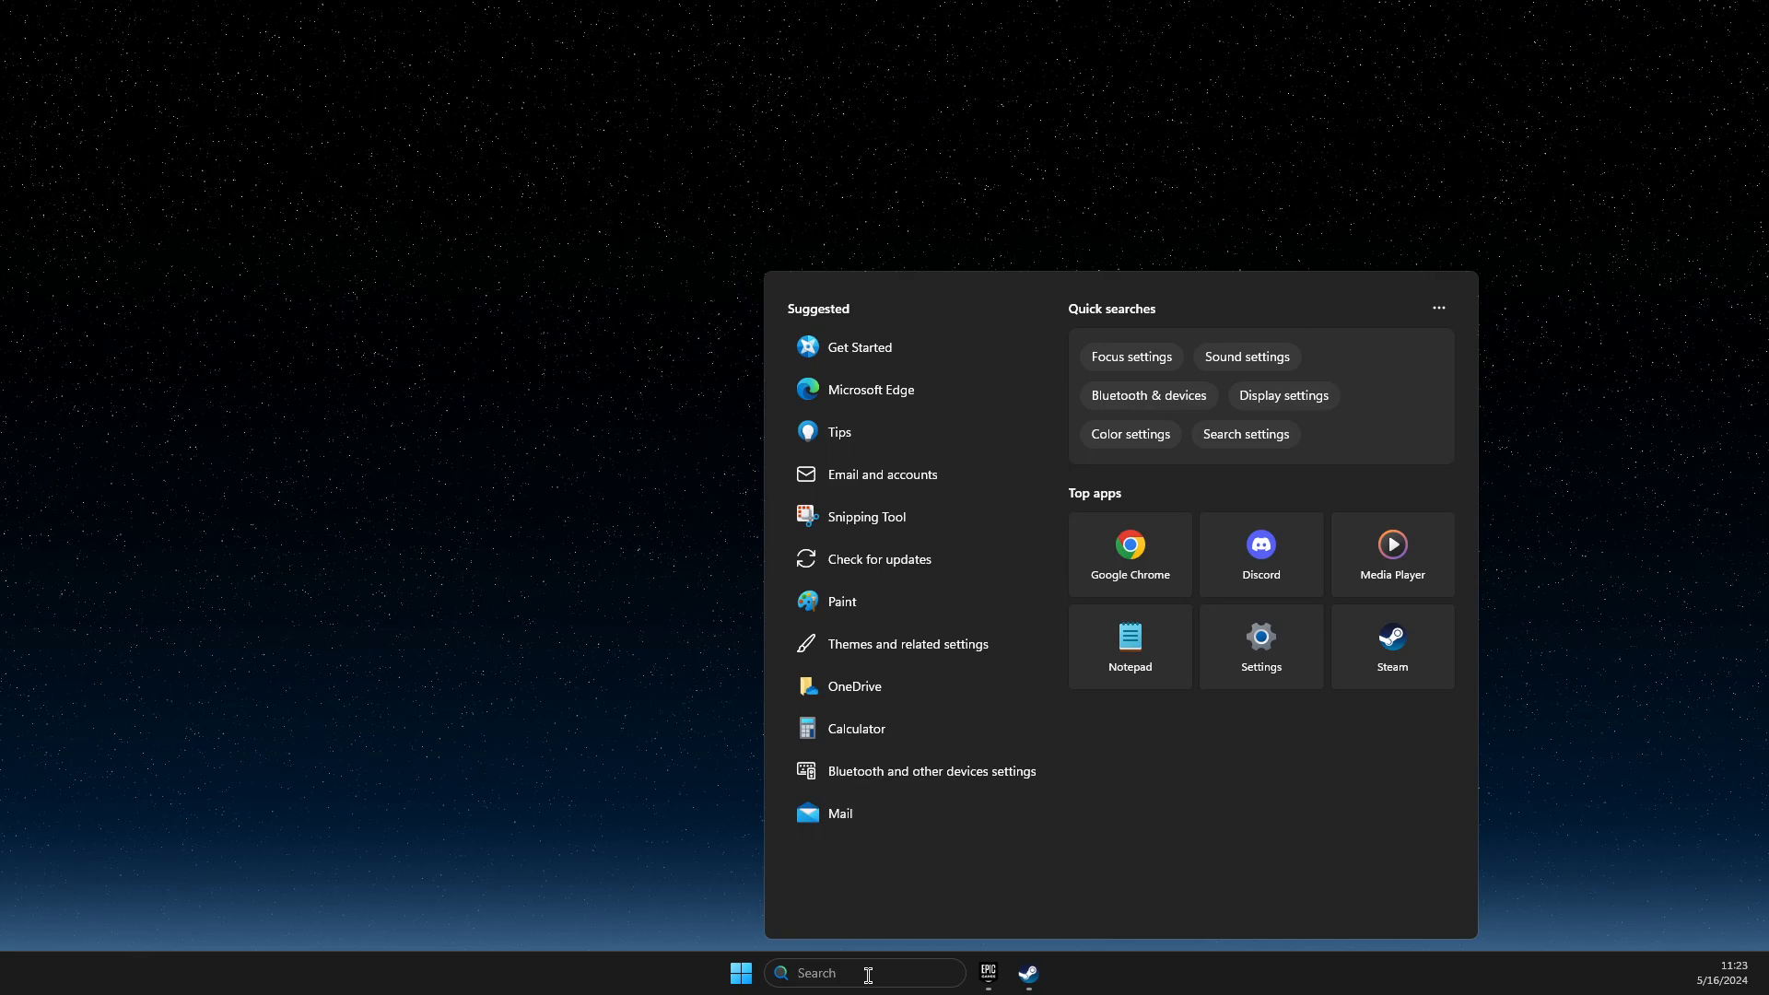
pyautogui.write('windows PowerShell')
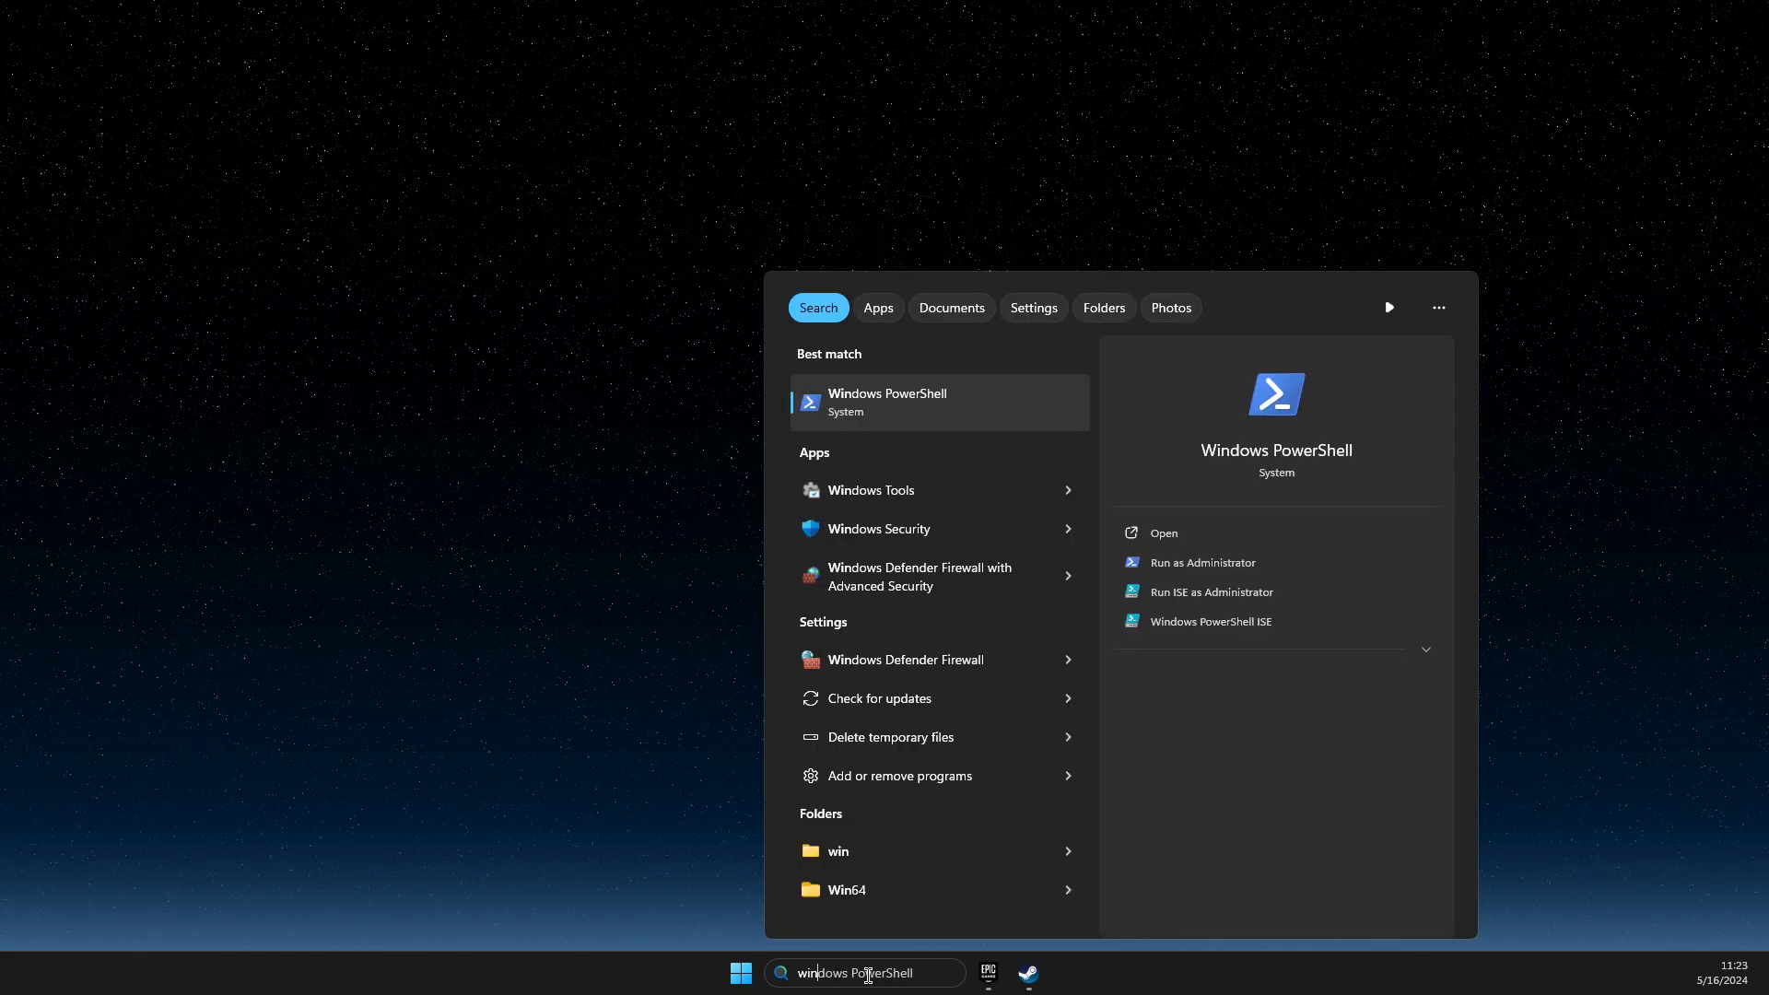
pyautogui.rightClick(888, 403)
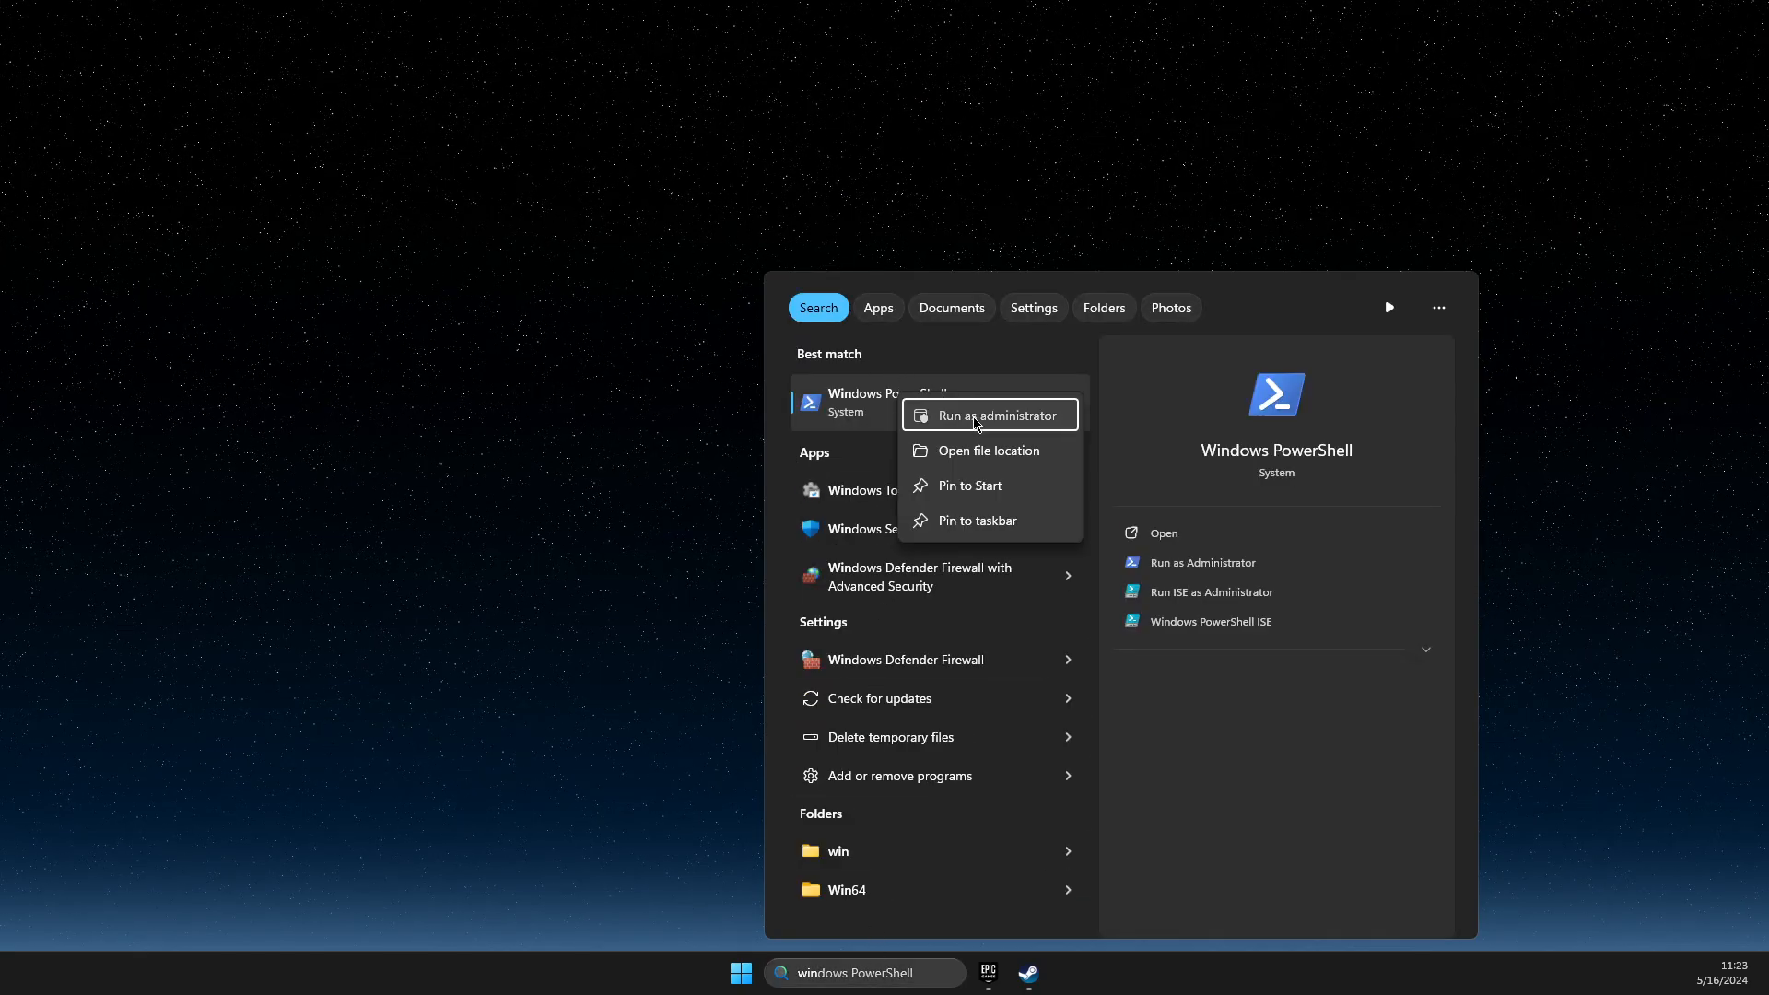
pyautogui.click(980, 416)
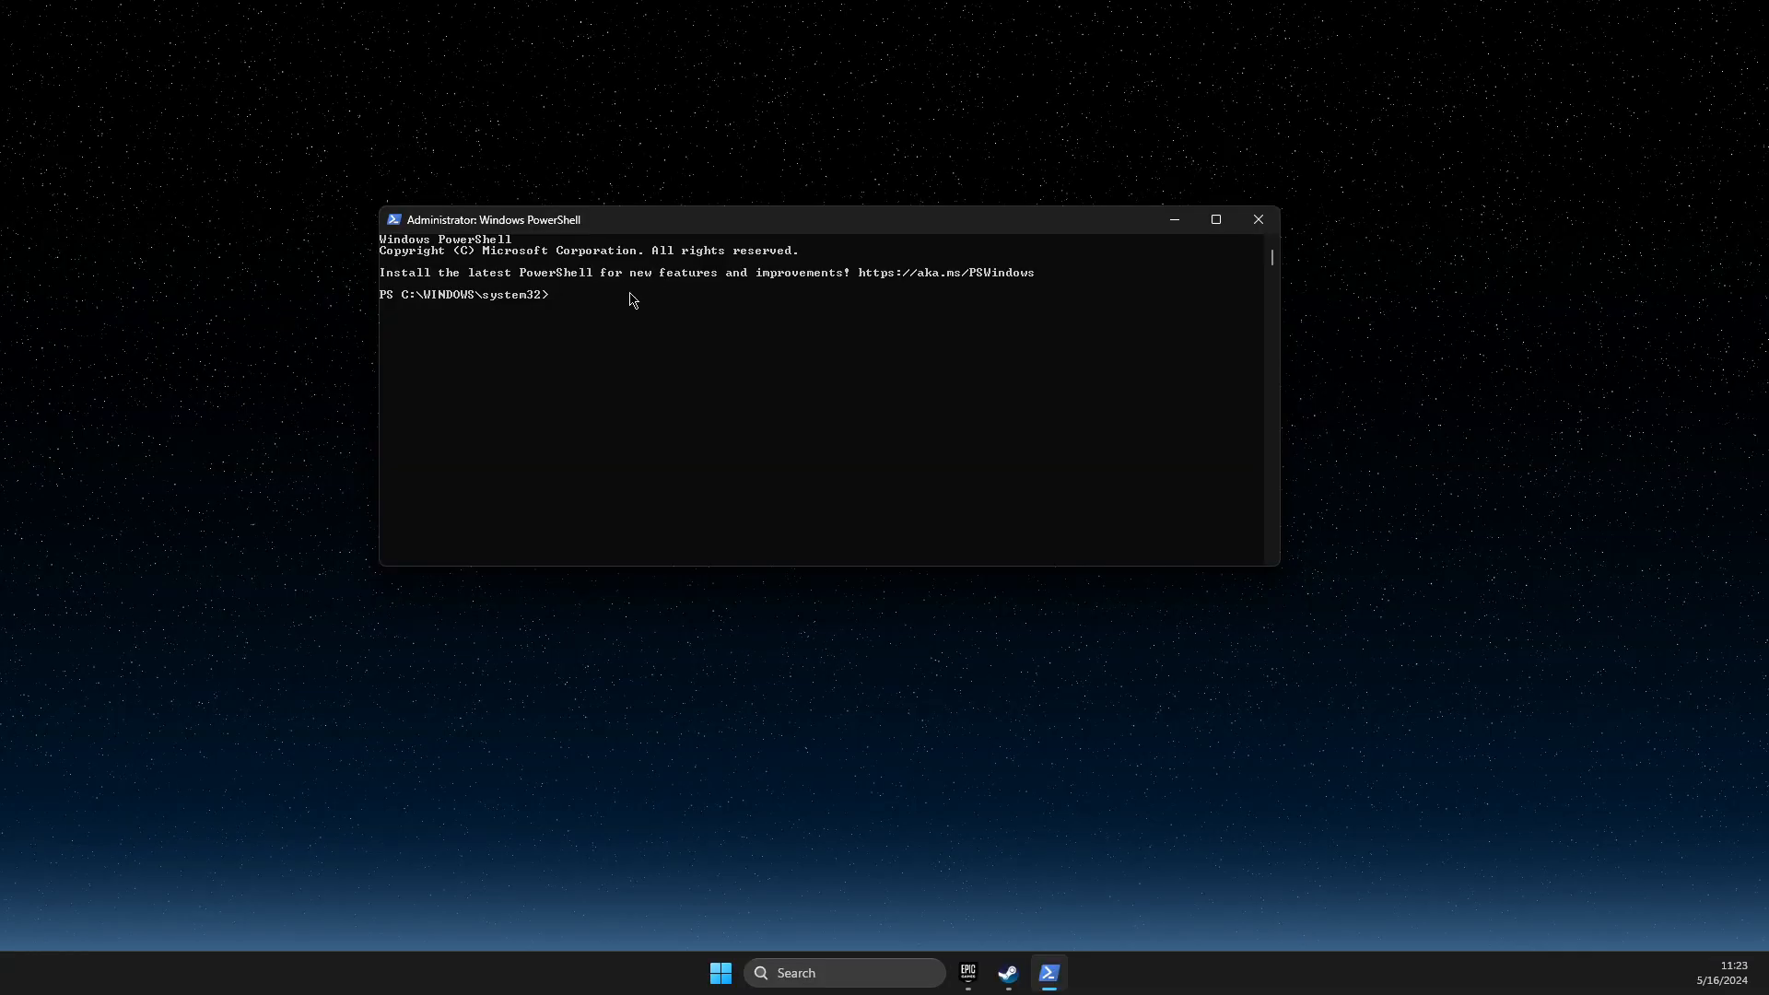
# Step: Enter 'Get-AppxPackage Microsoft.XboxApp | Remove-AppxPackage' in elevated PowerShell, then close it
pyautogui.write('Get-AppxPackage Microsoft.XboxApp | Remove-AppxPackage')
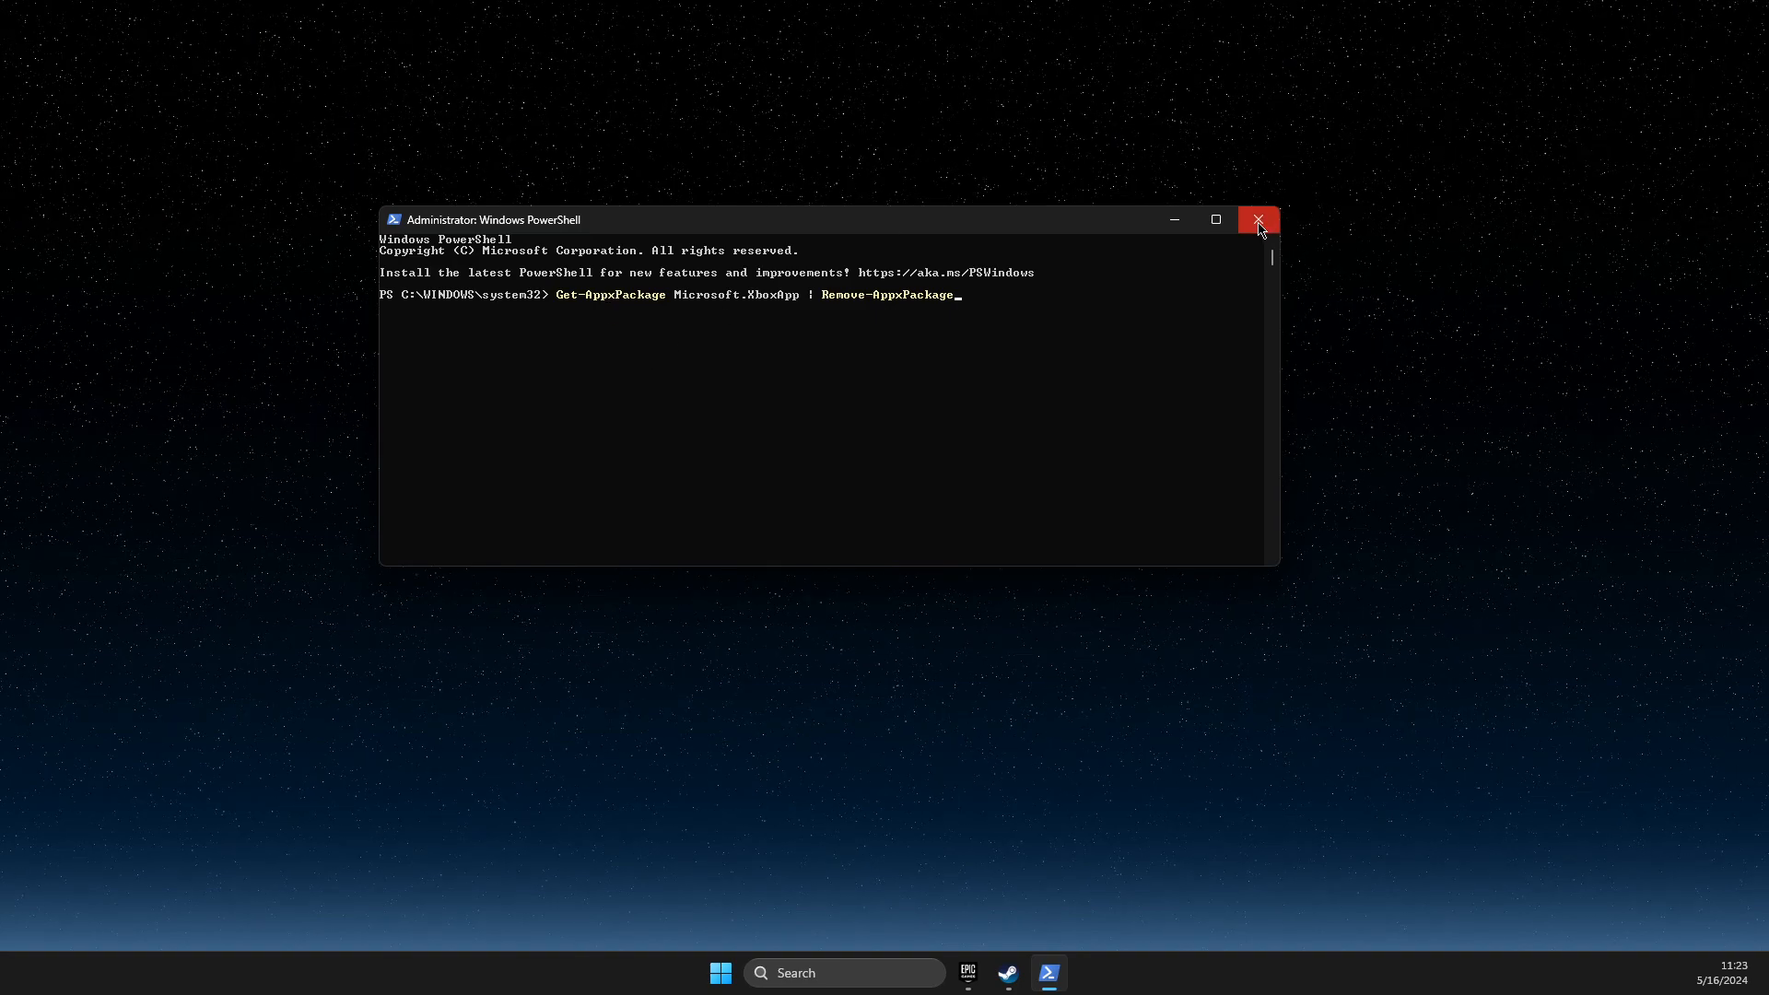
pyautogui.click(1257, 221)
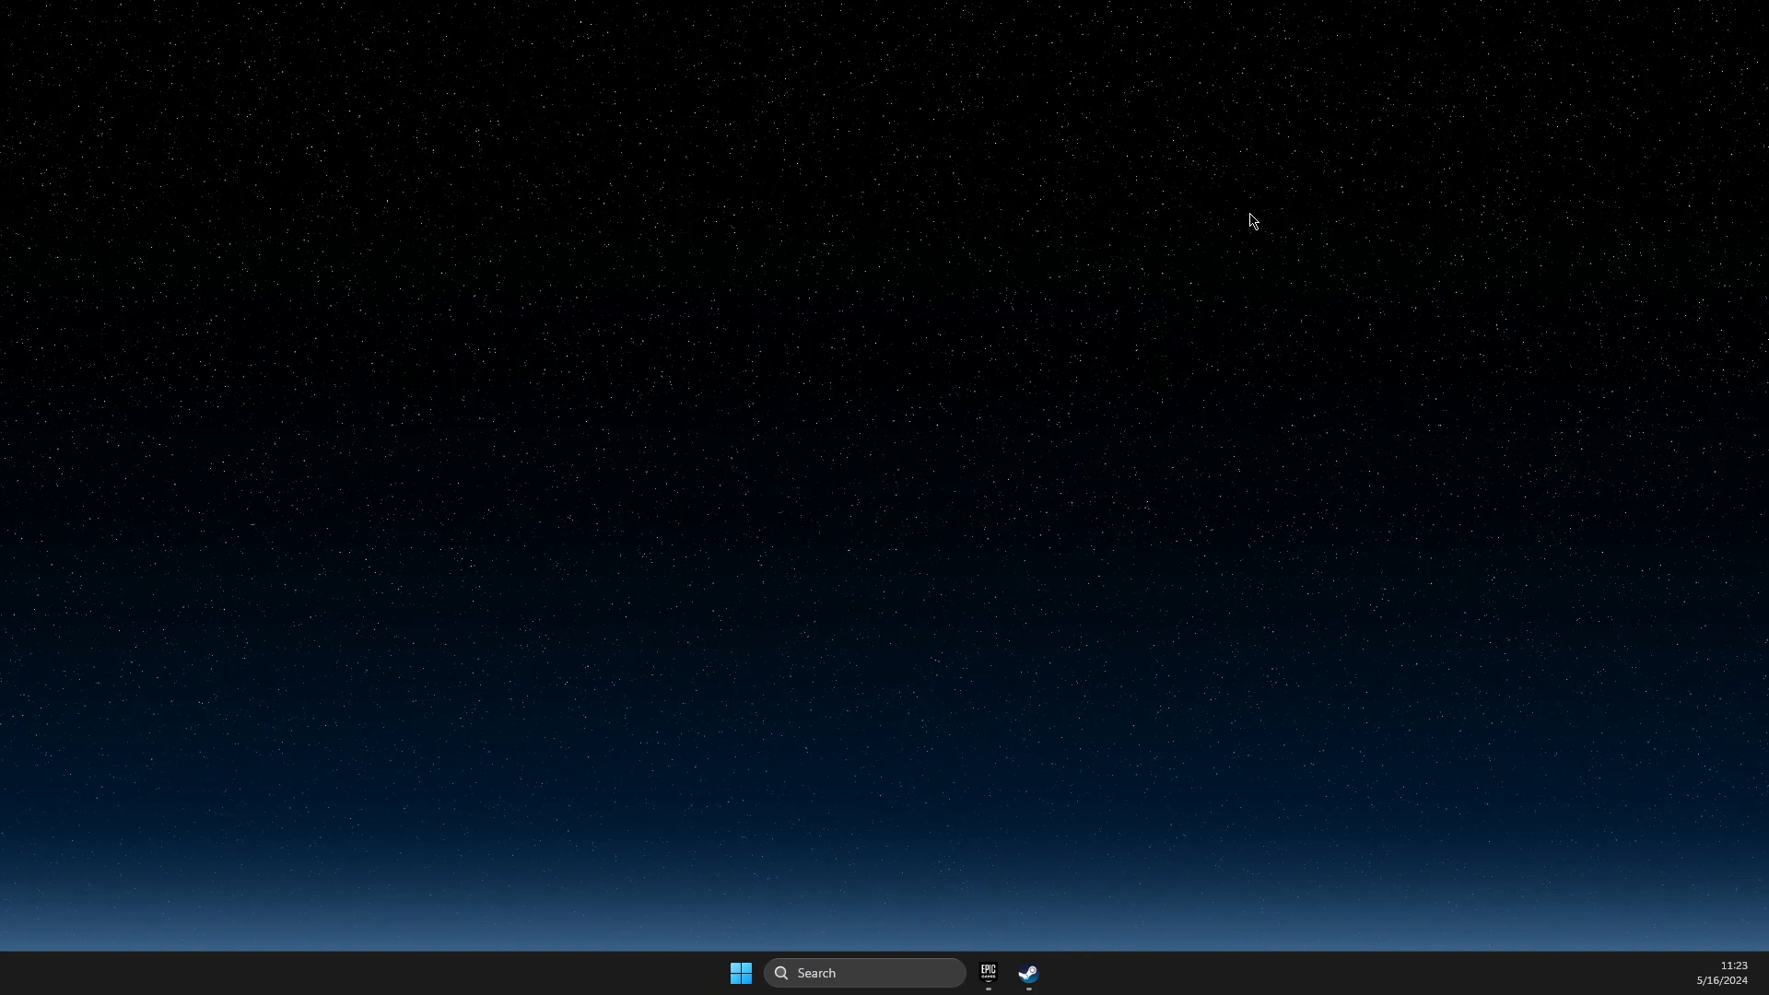